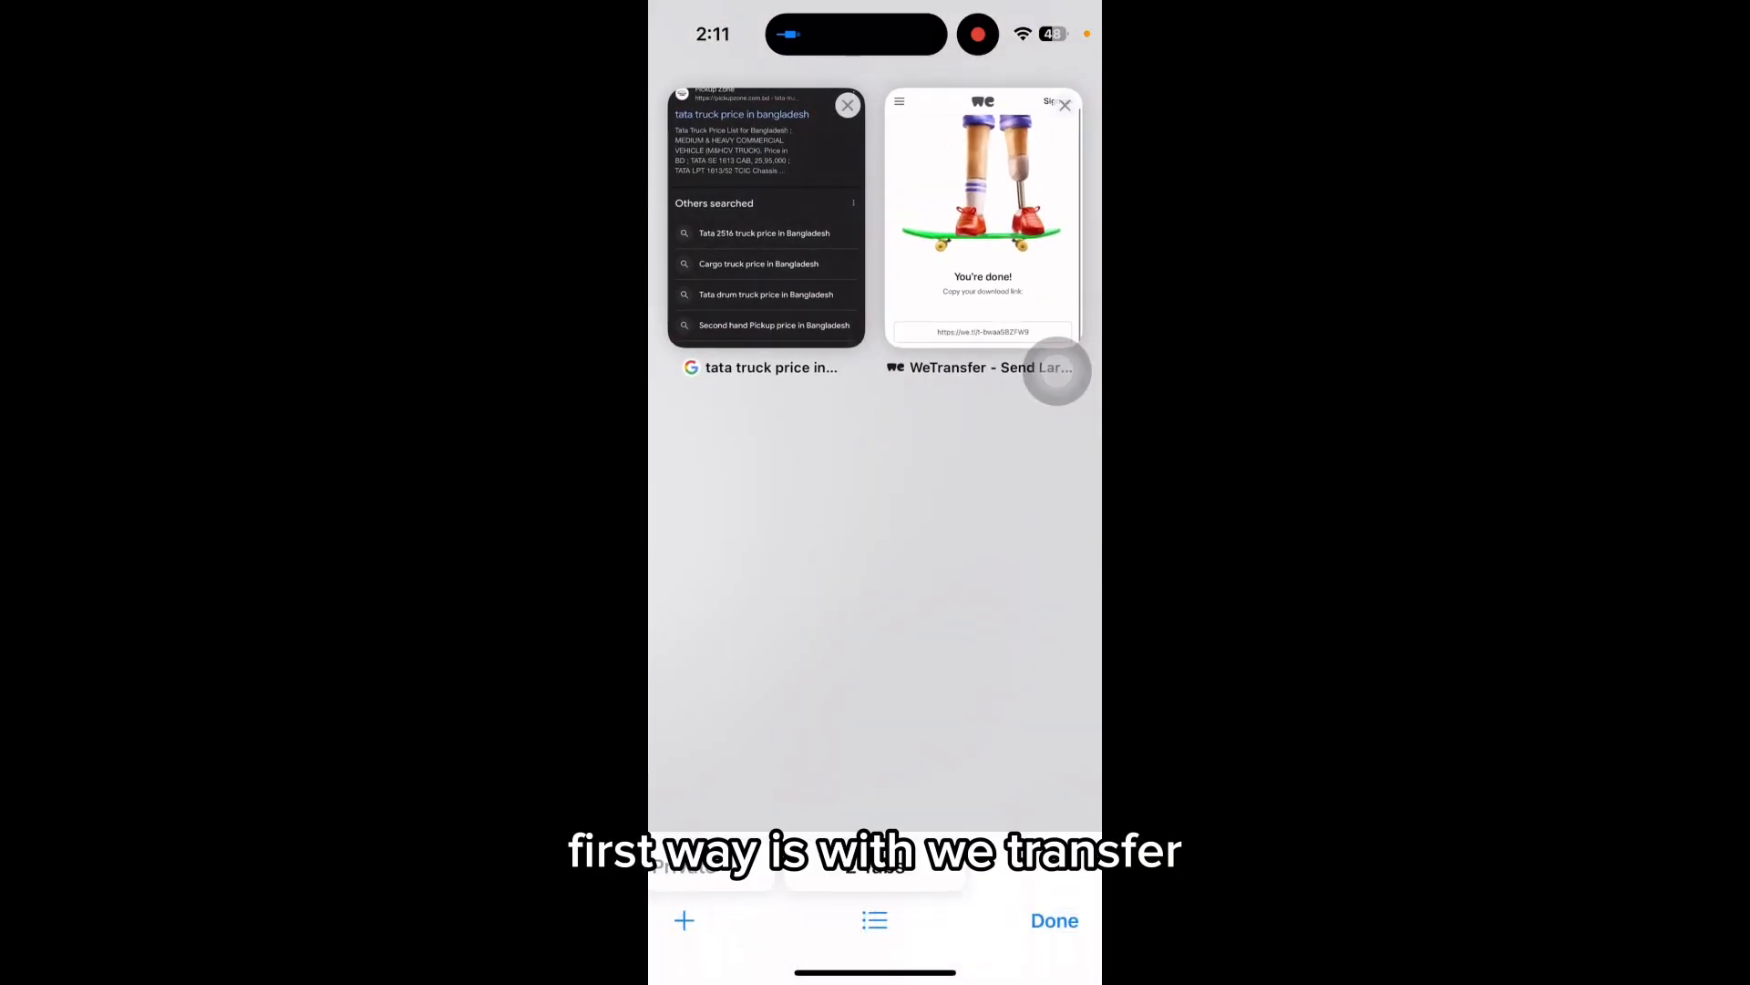
Step: Search 'wetransfer' in a new tab and open the WeTransfer site from the results
left_click(683, 920)
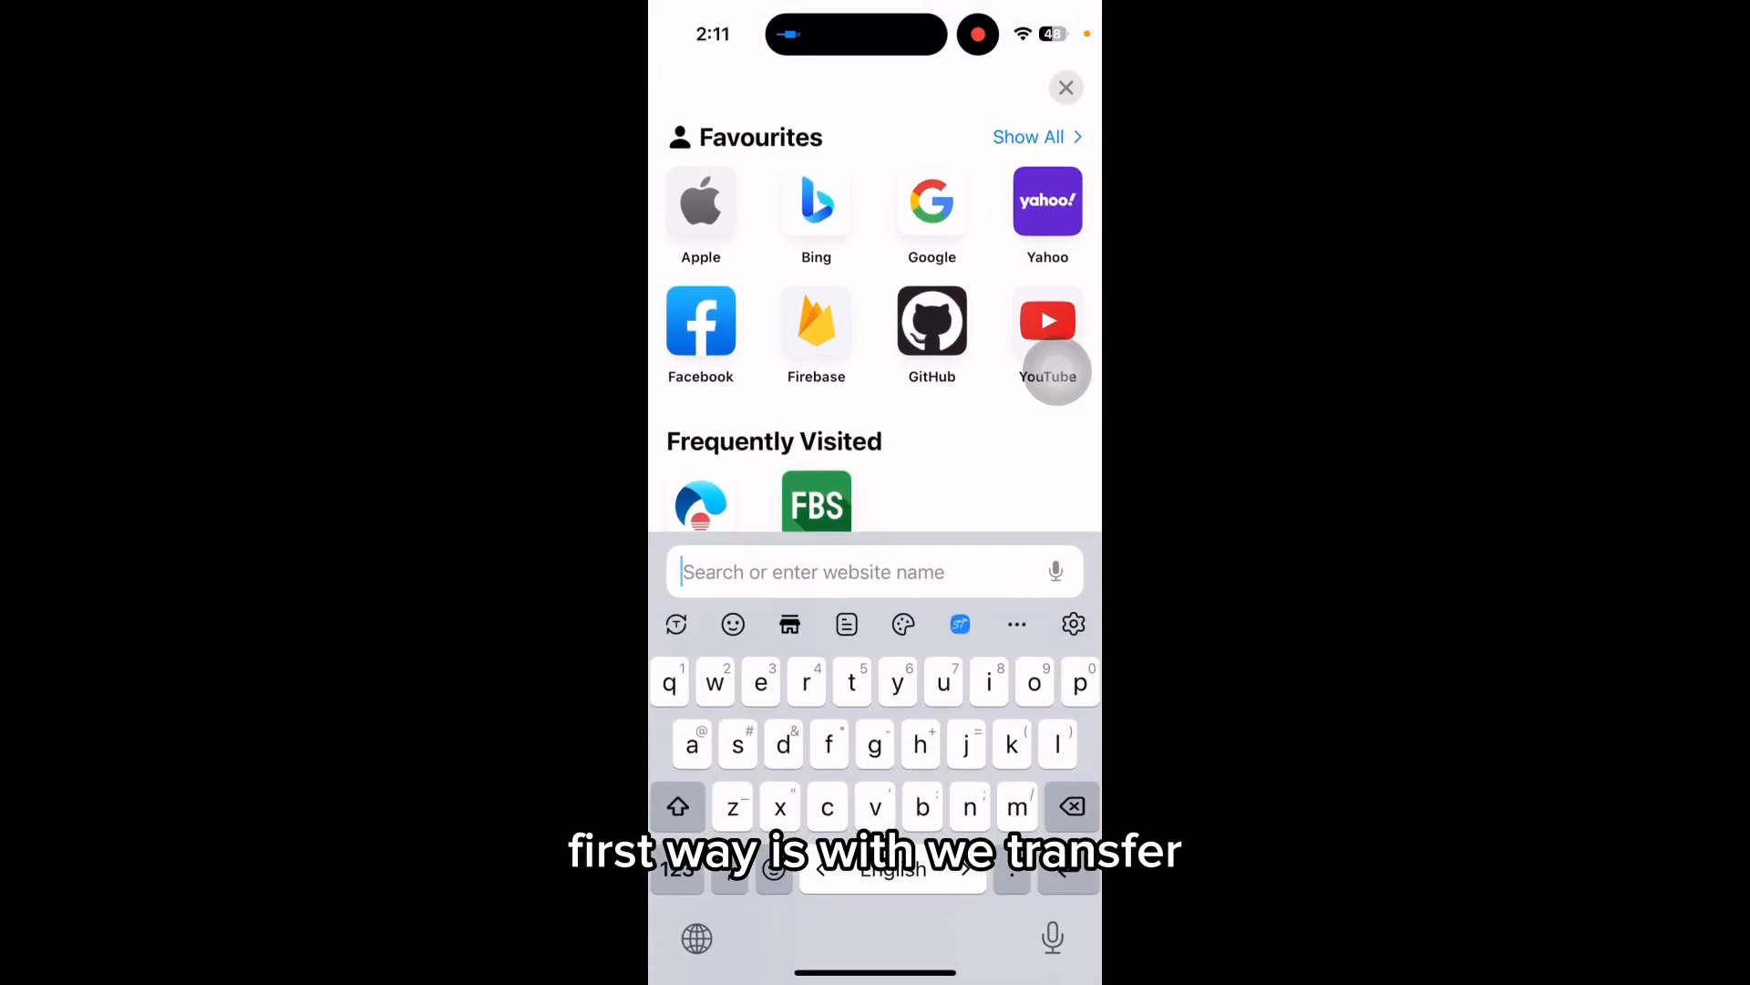
type("wet")
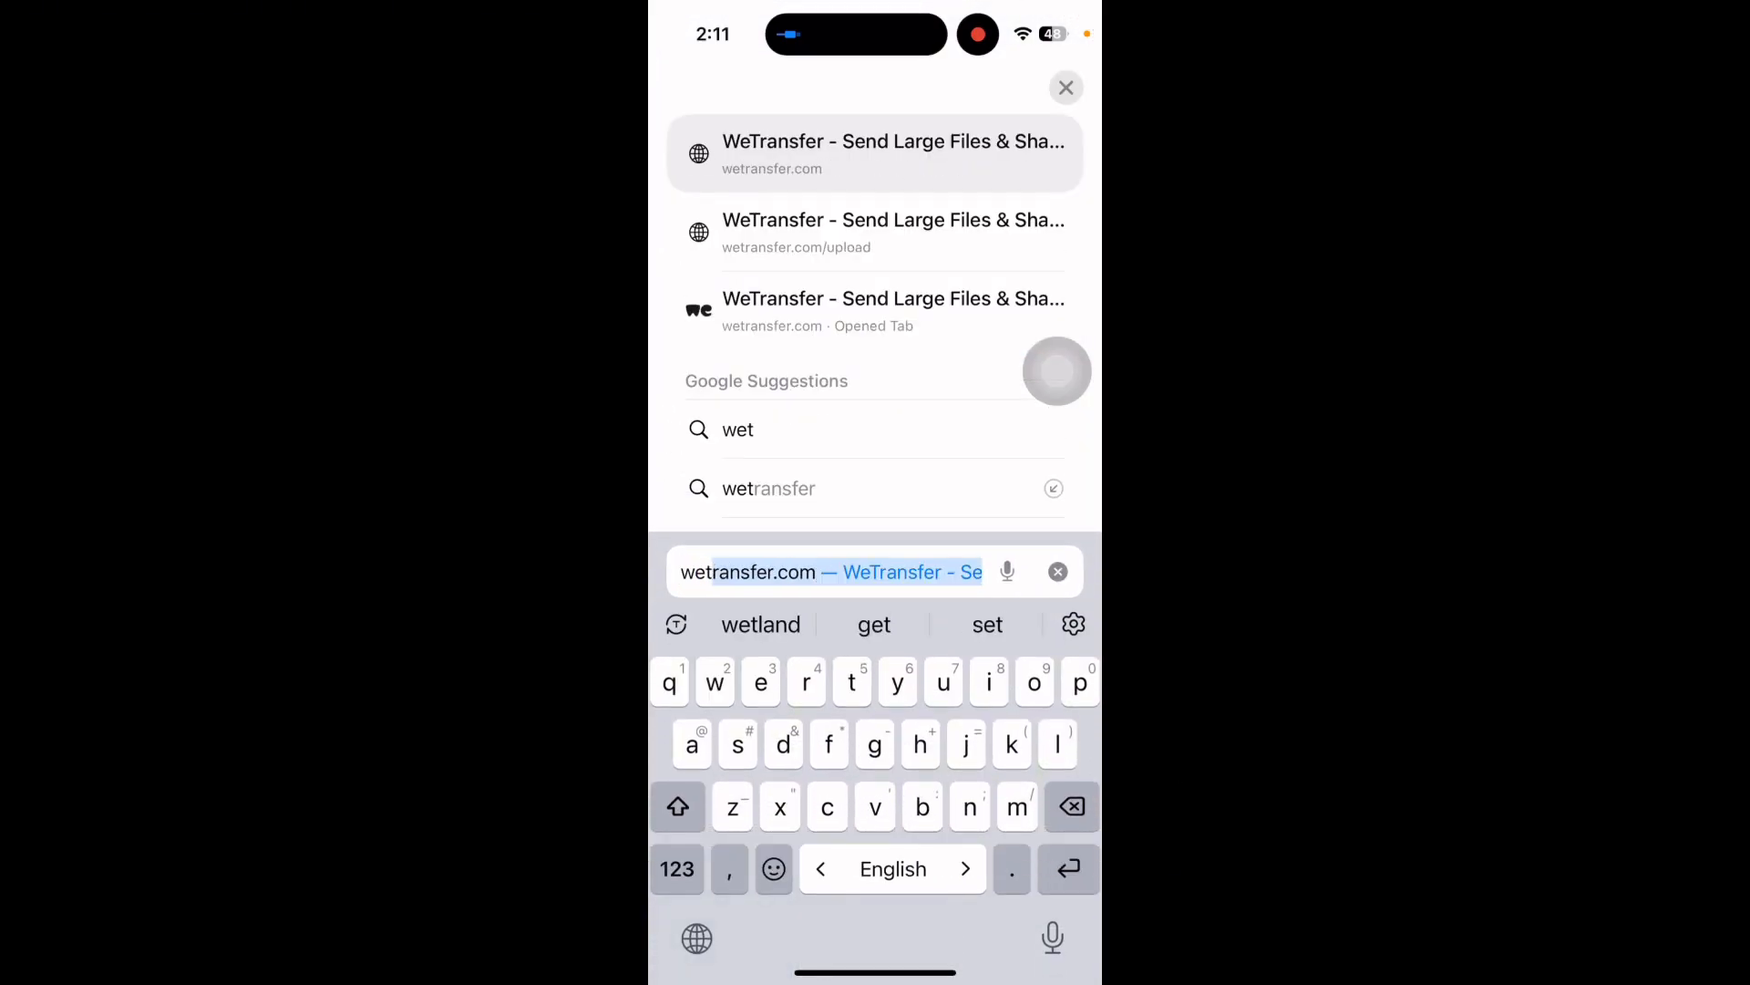
type("wetrabsfer")
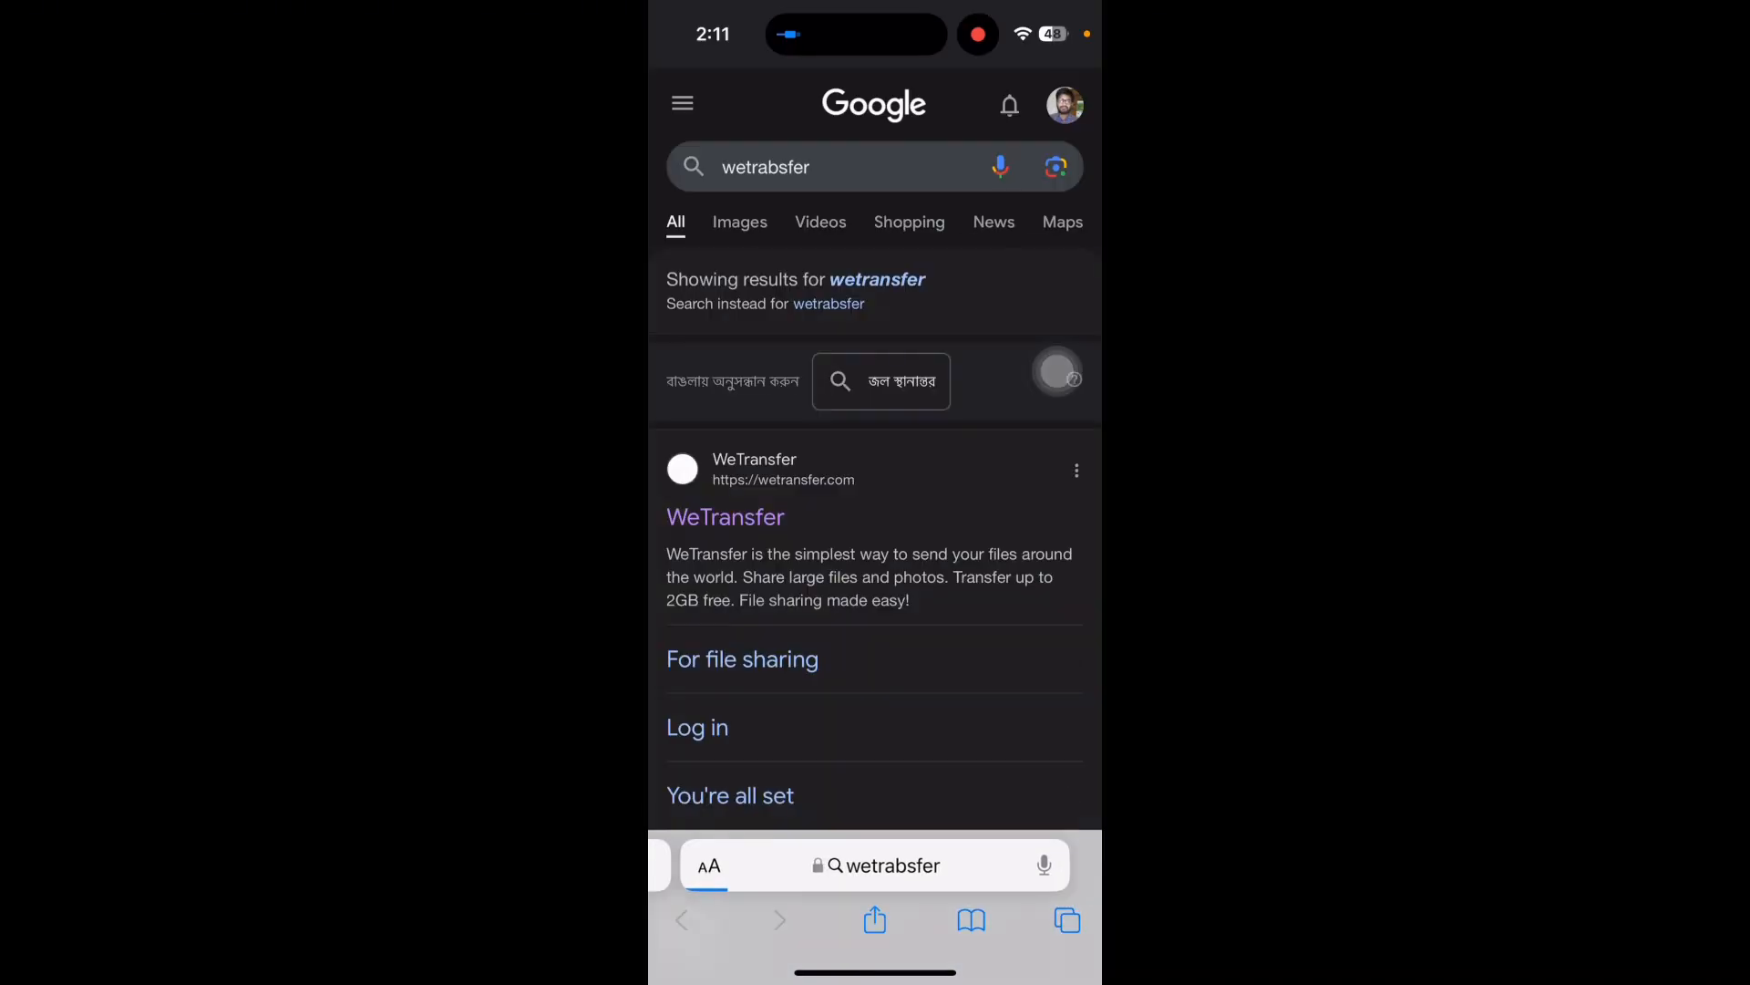
left_click(725, 516)
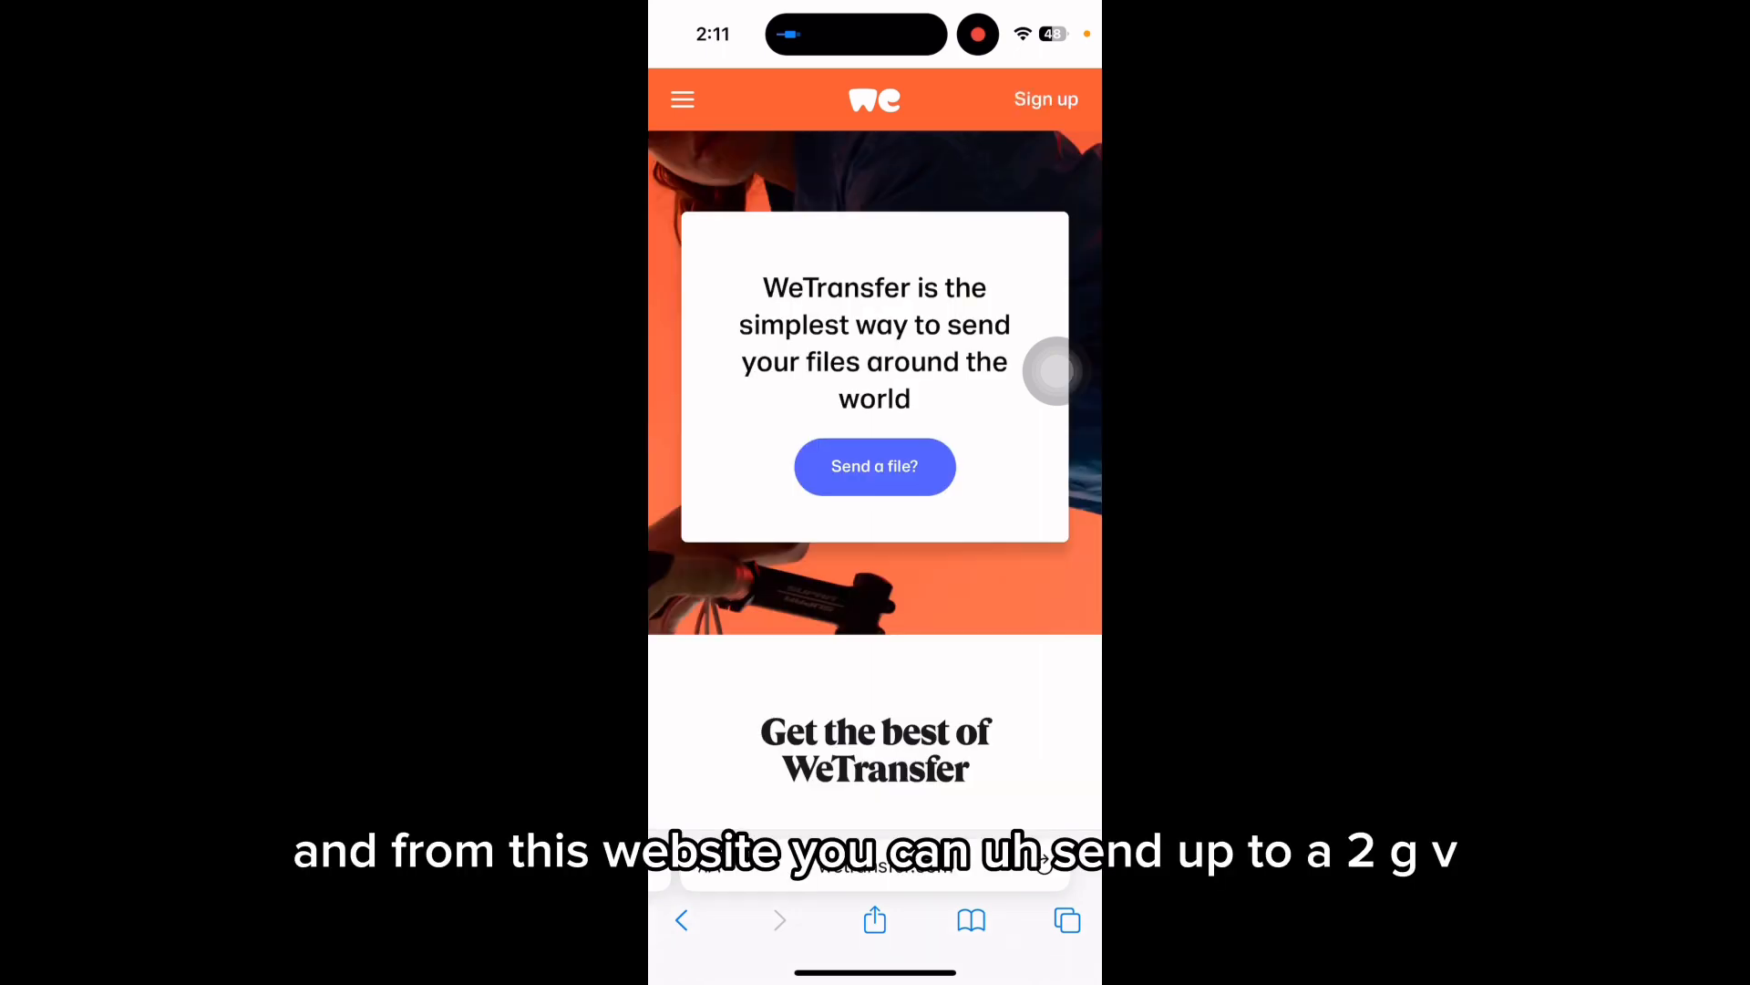
Step: Add the desk photo image00001.jpeg from the Photo Library to a new transfer
left_click(874, 466)
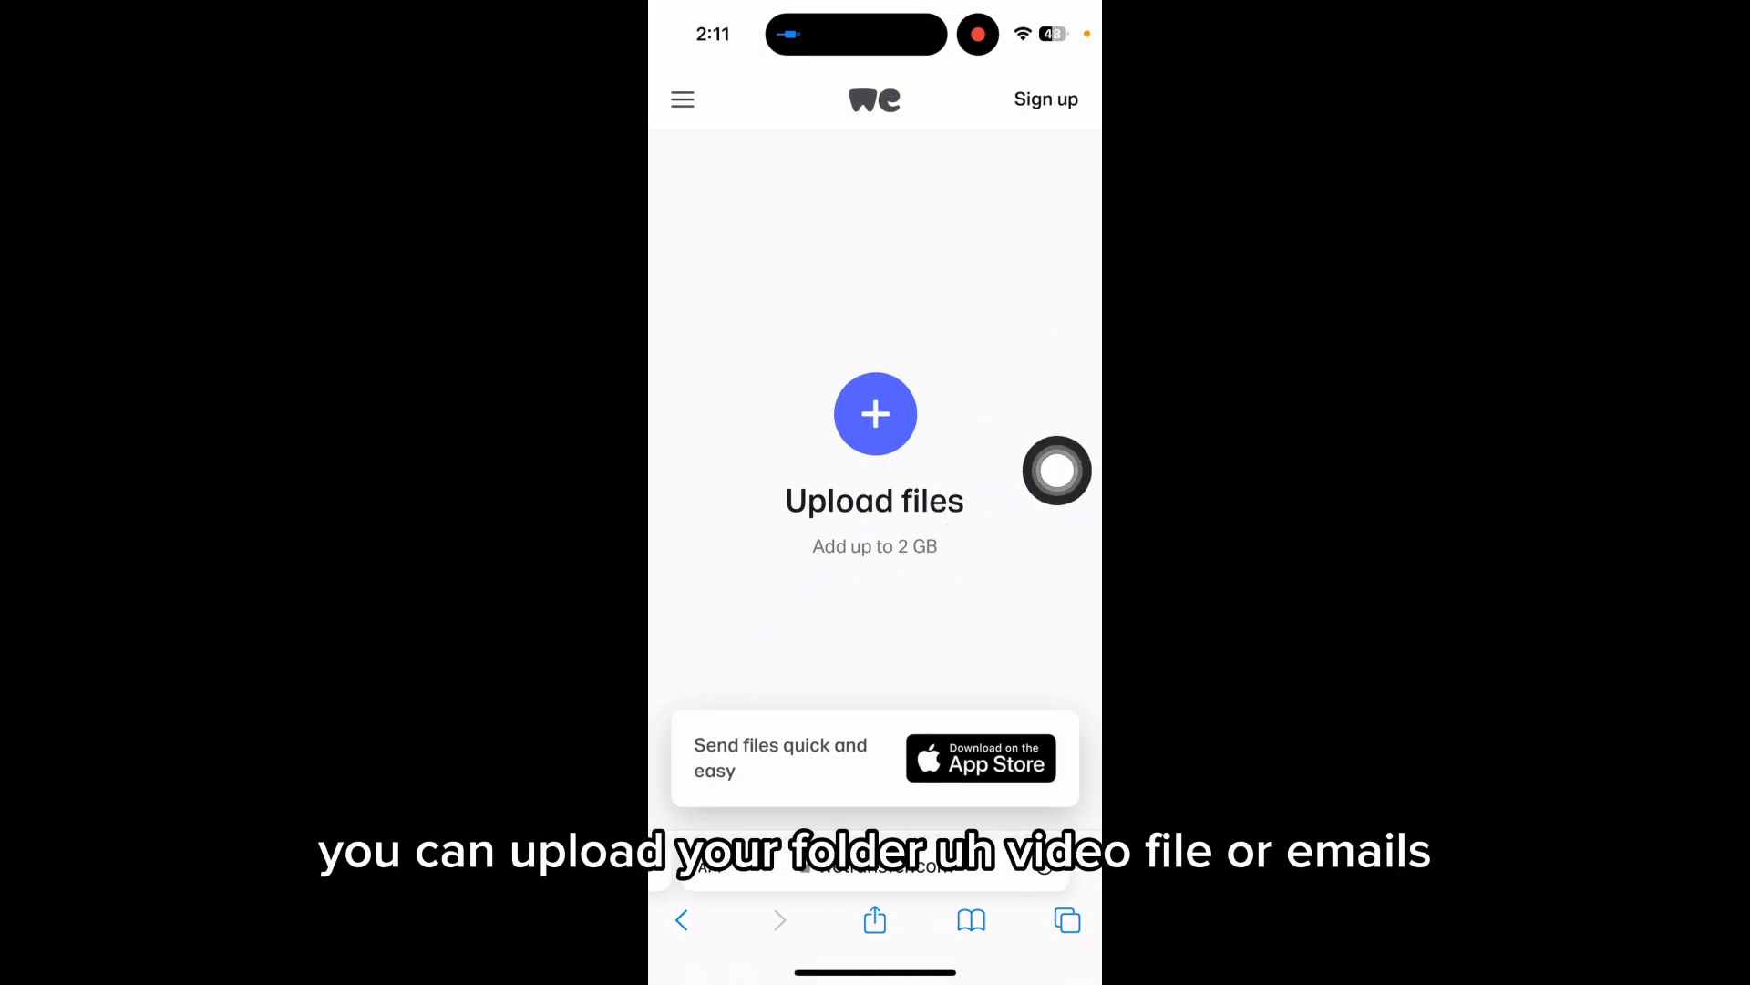
left_click(875, 414)
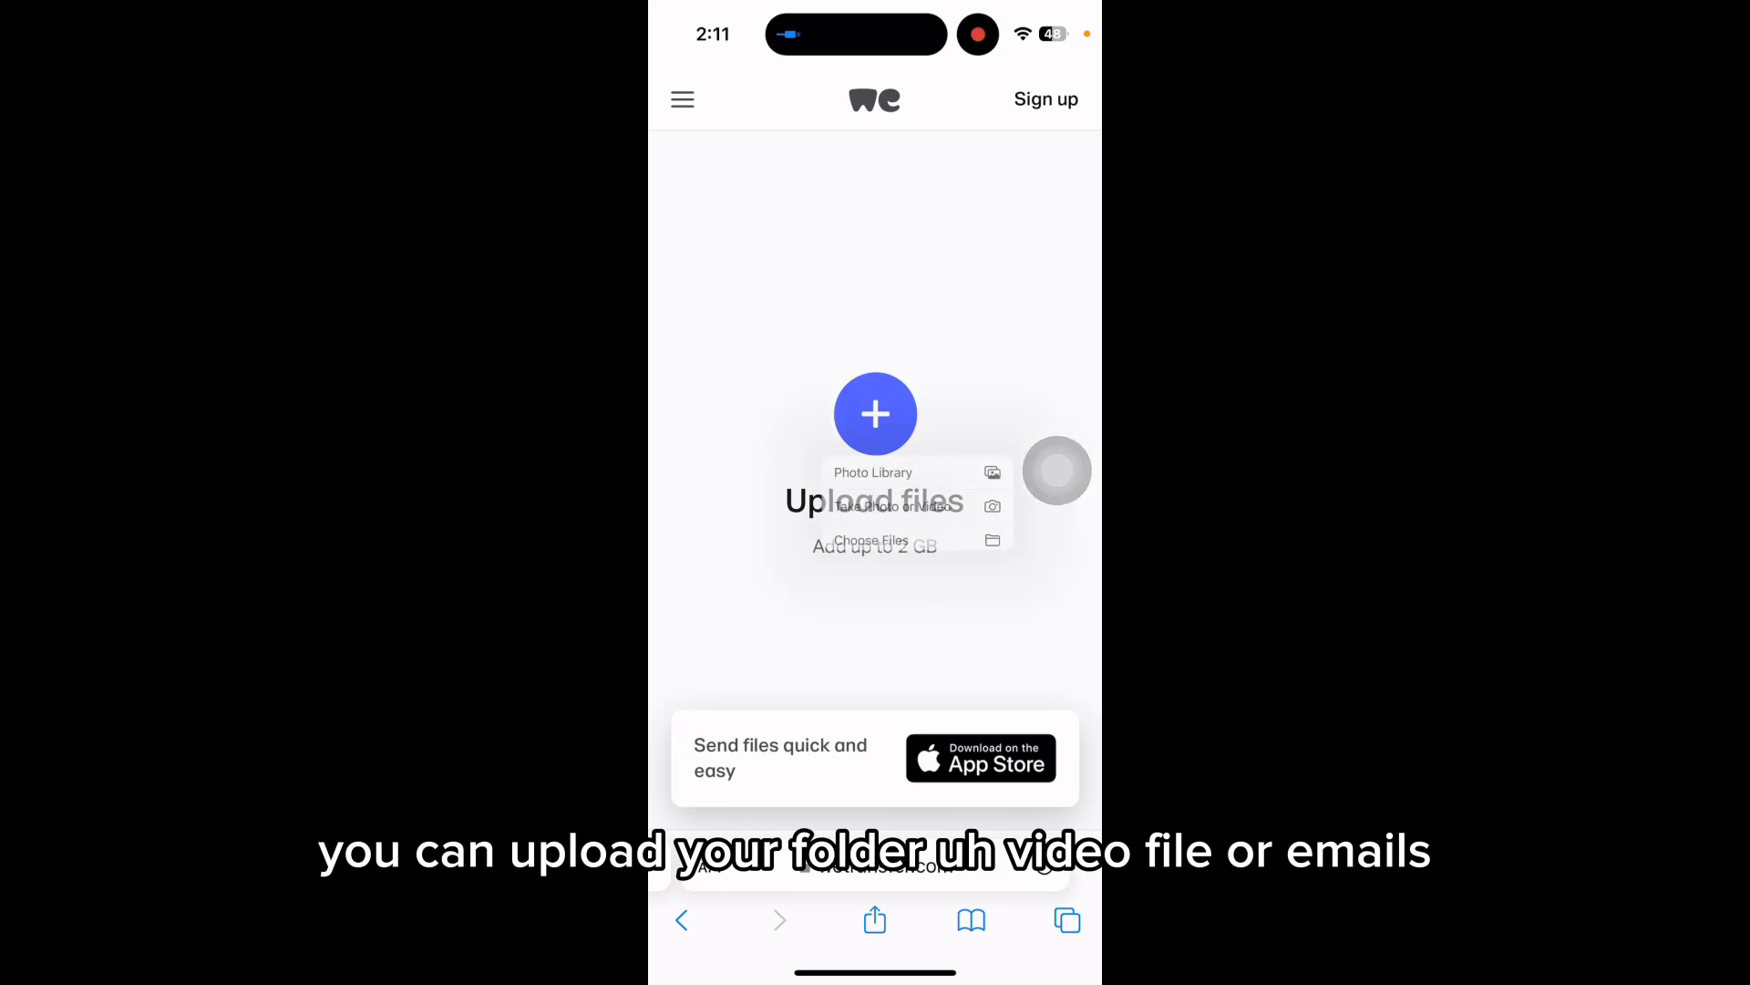
left_click(874, 471)
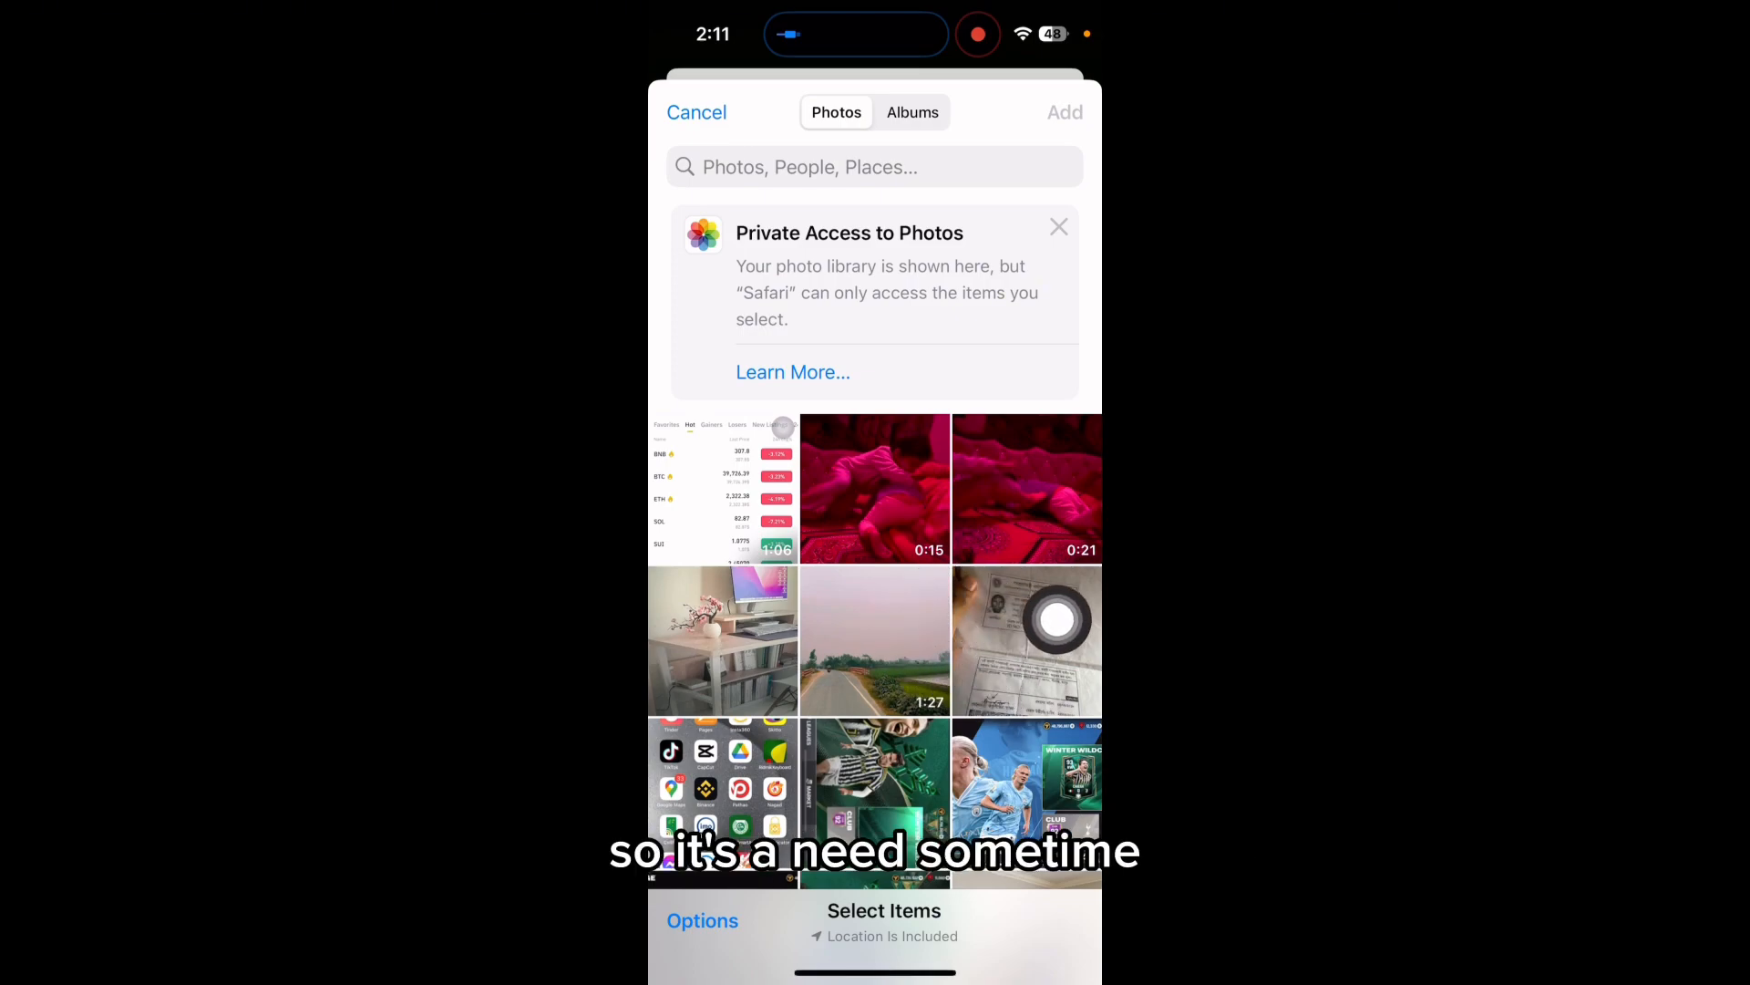
left_click(722, 640)
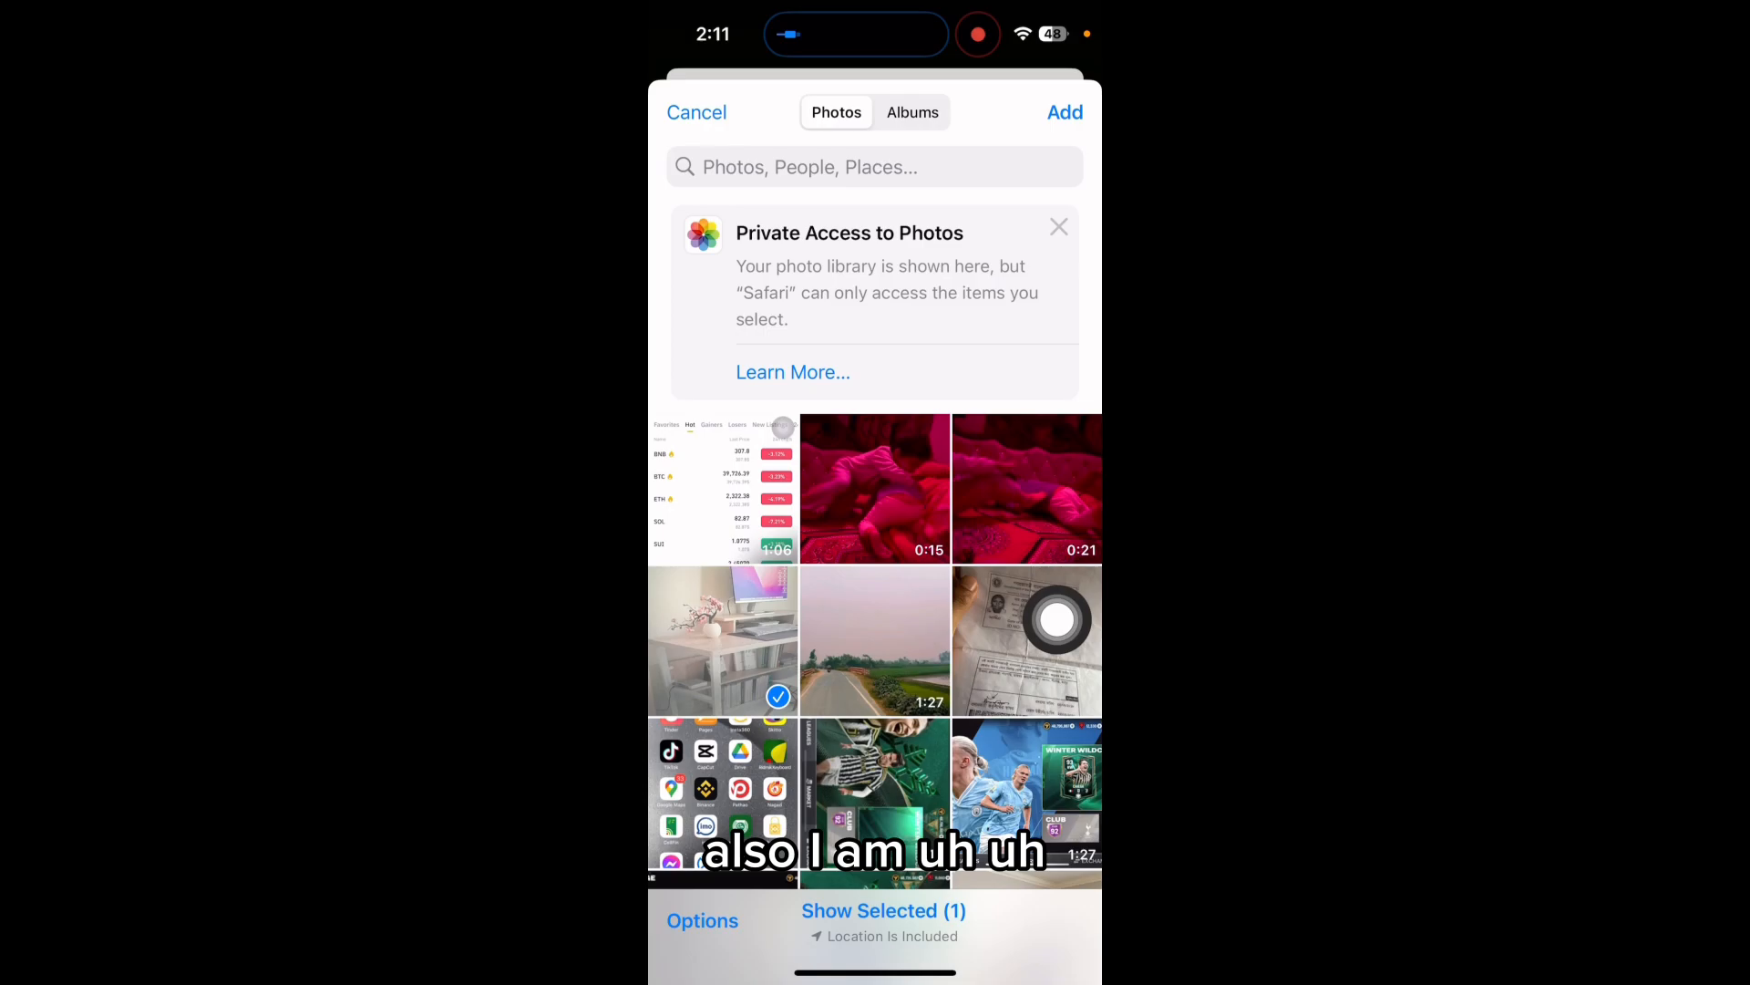
left_click(1063, 111)
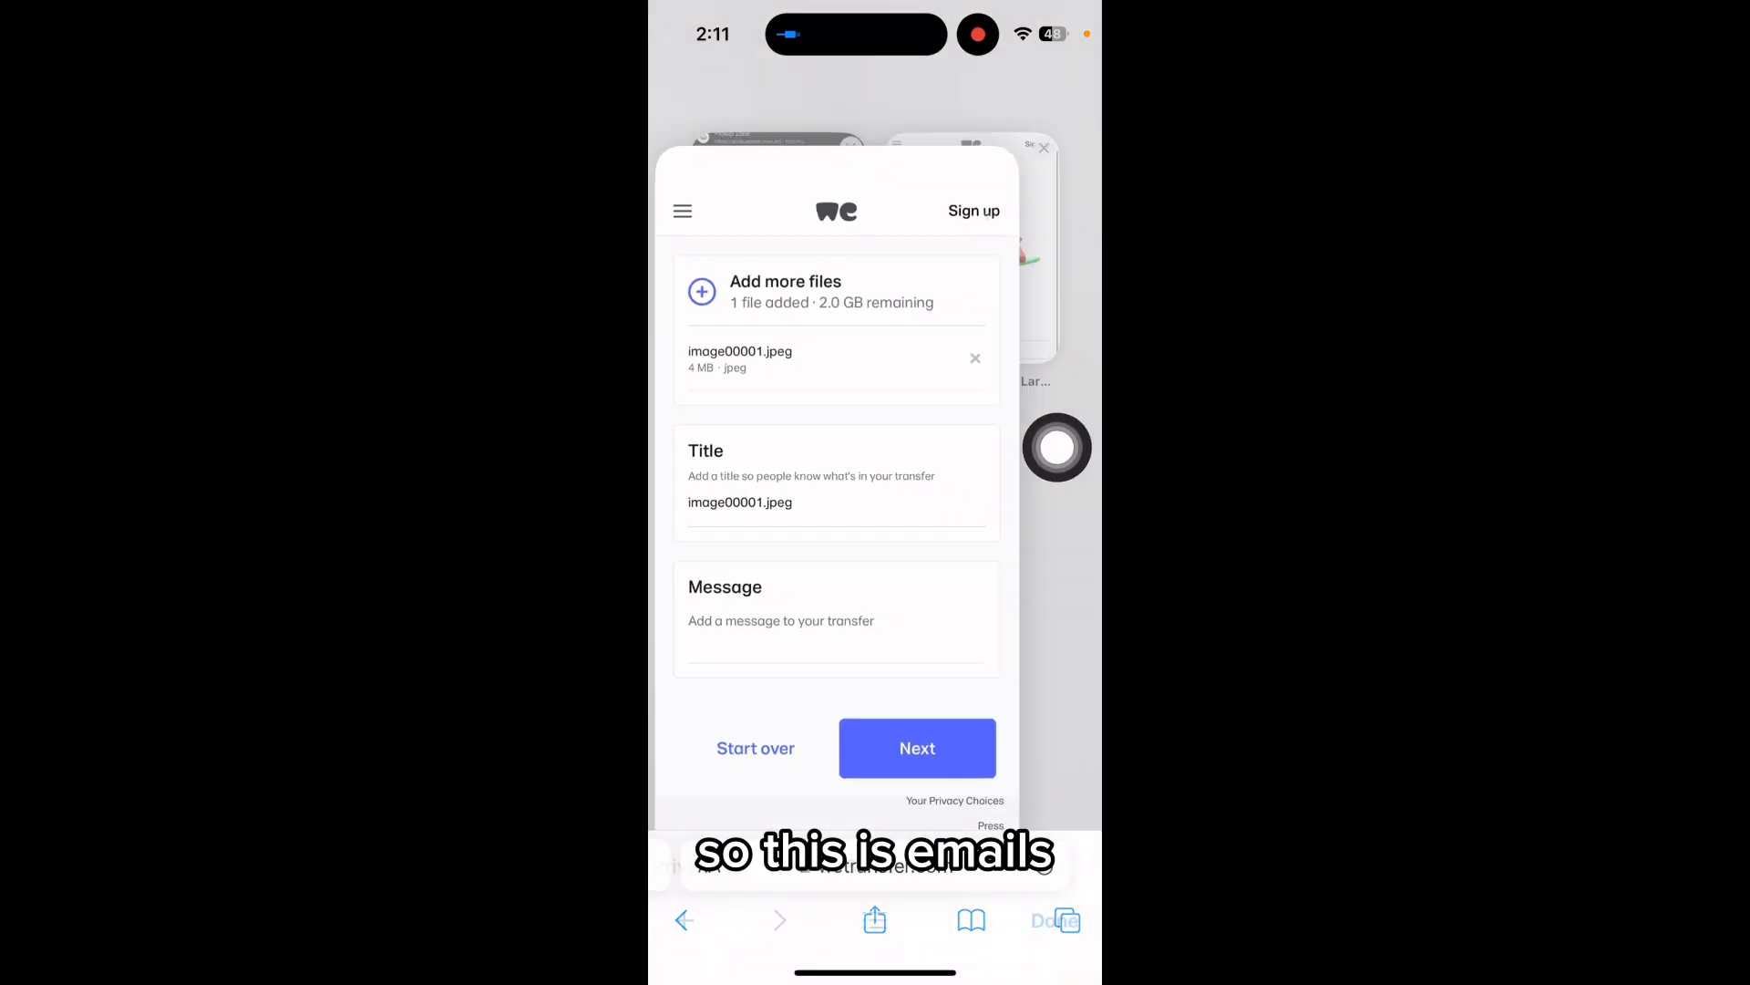
Step: Complete the transfer and copy its download link
left_click(916, 747)
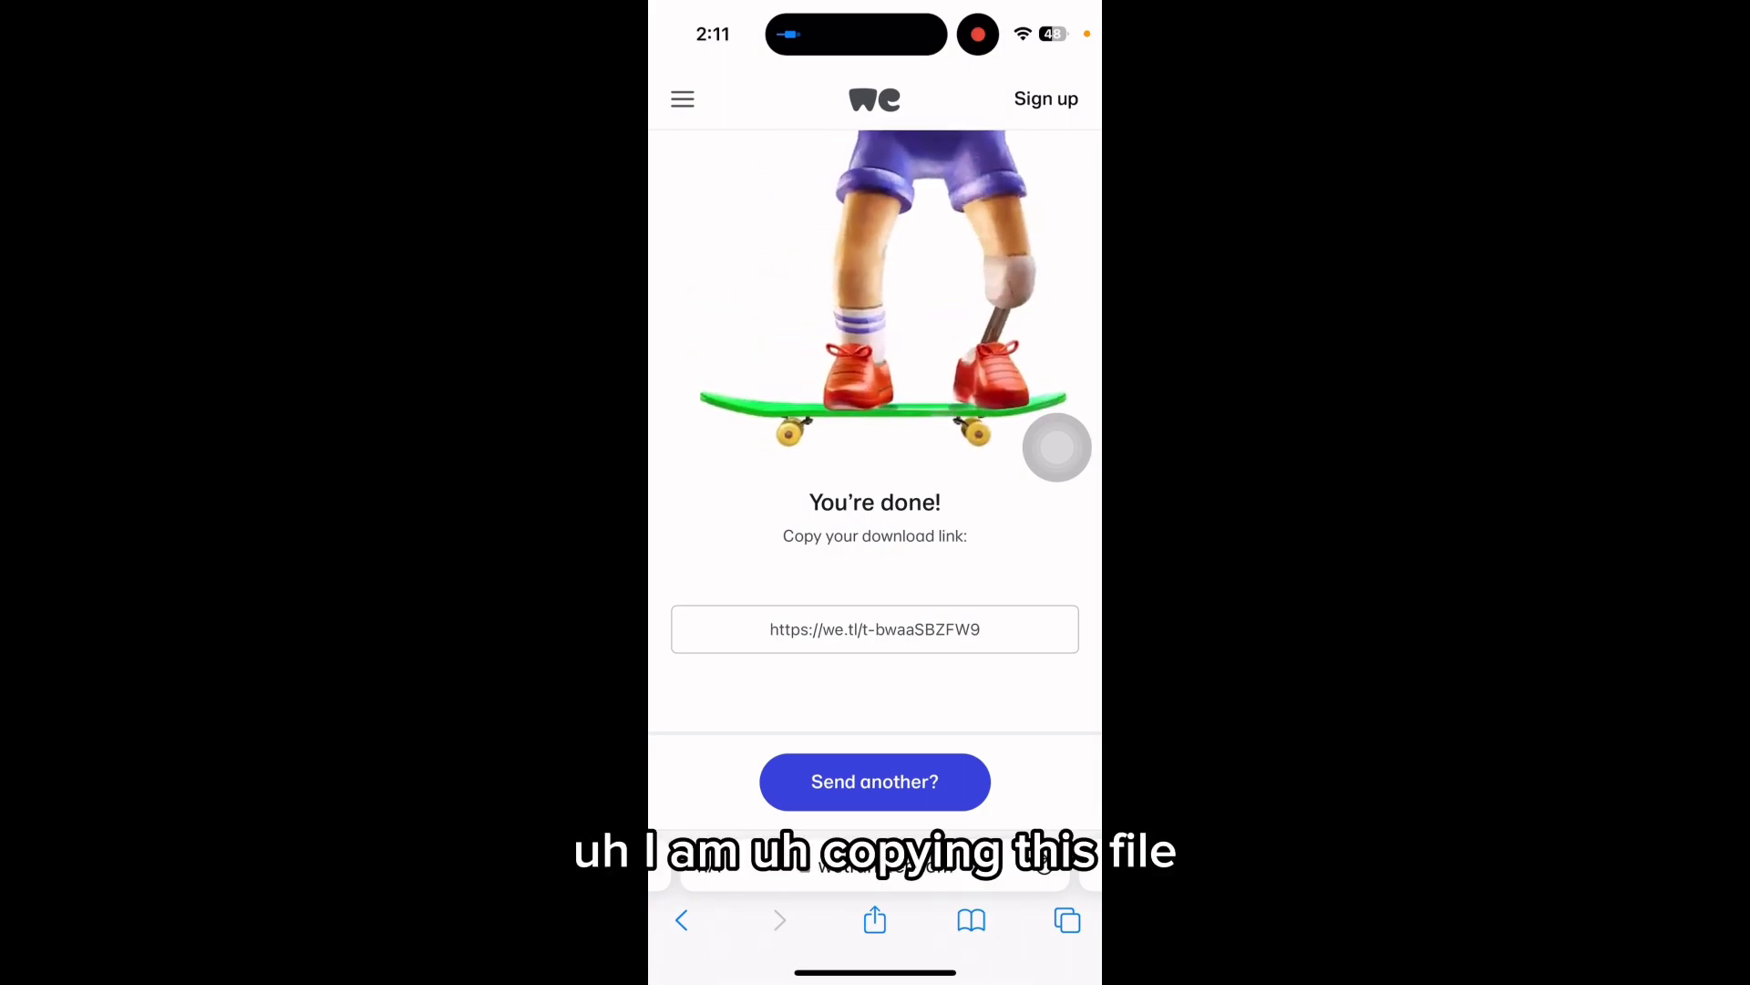
left_click(681, 920)
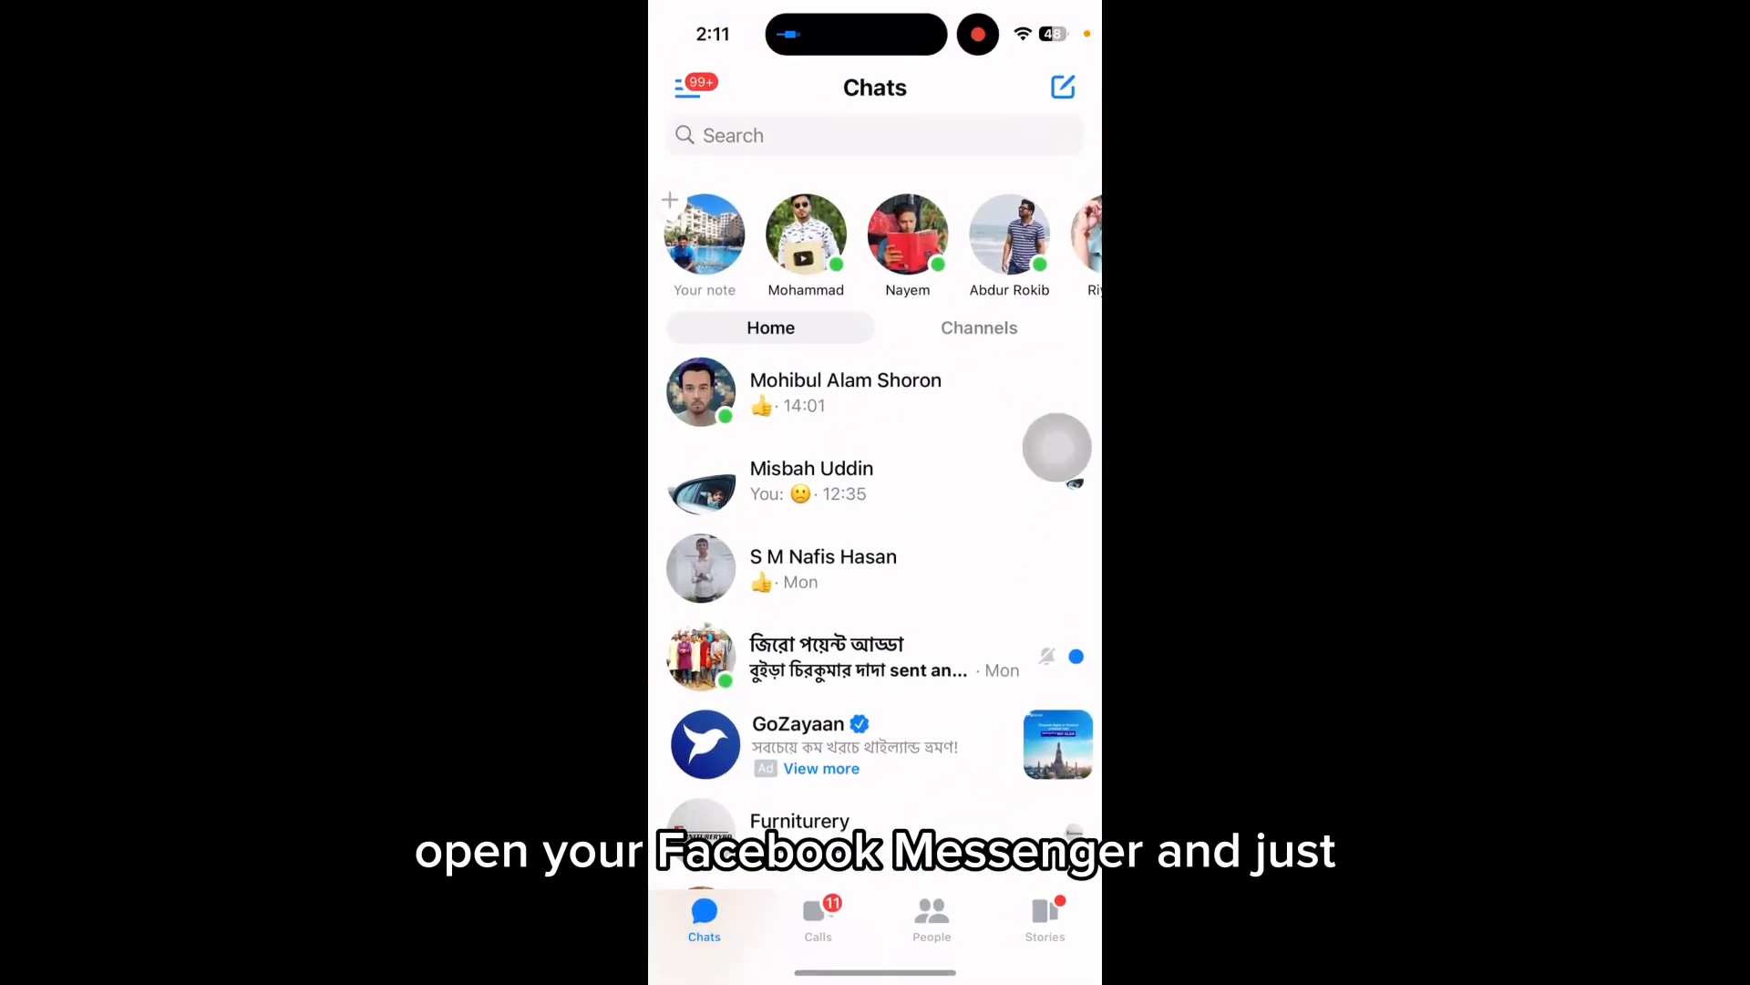
left_click(845, 392)
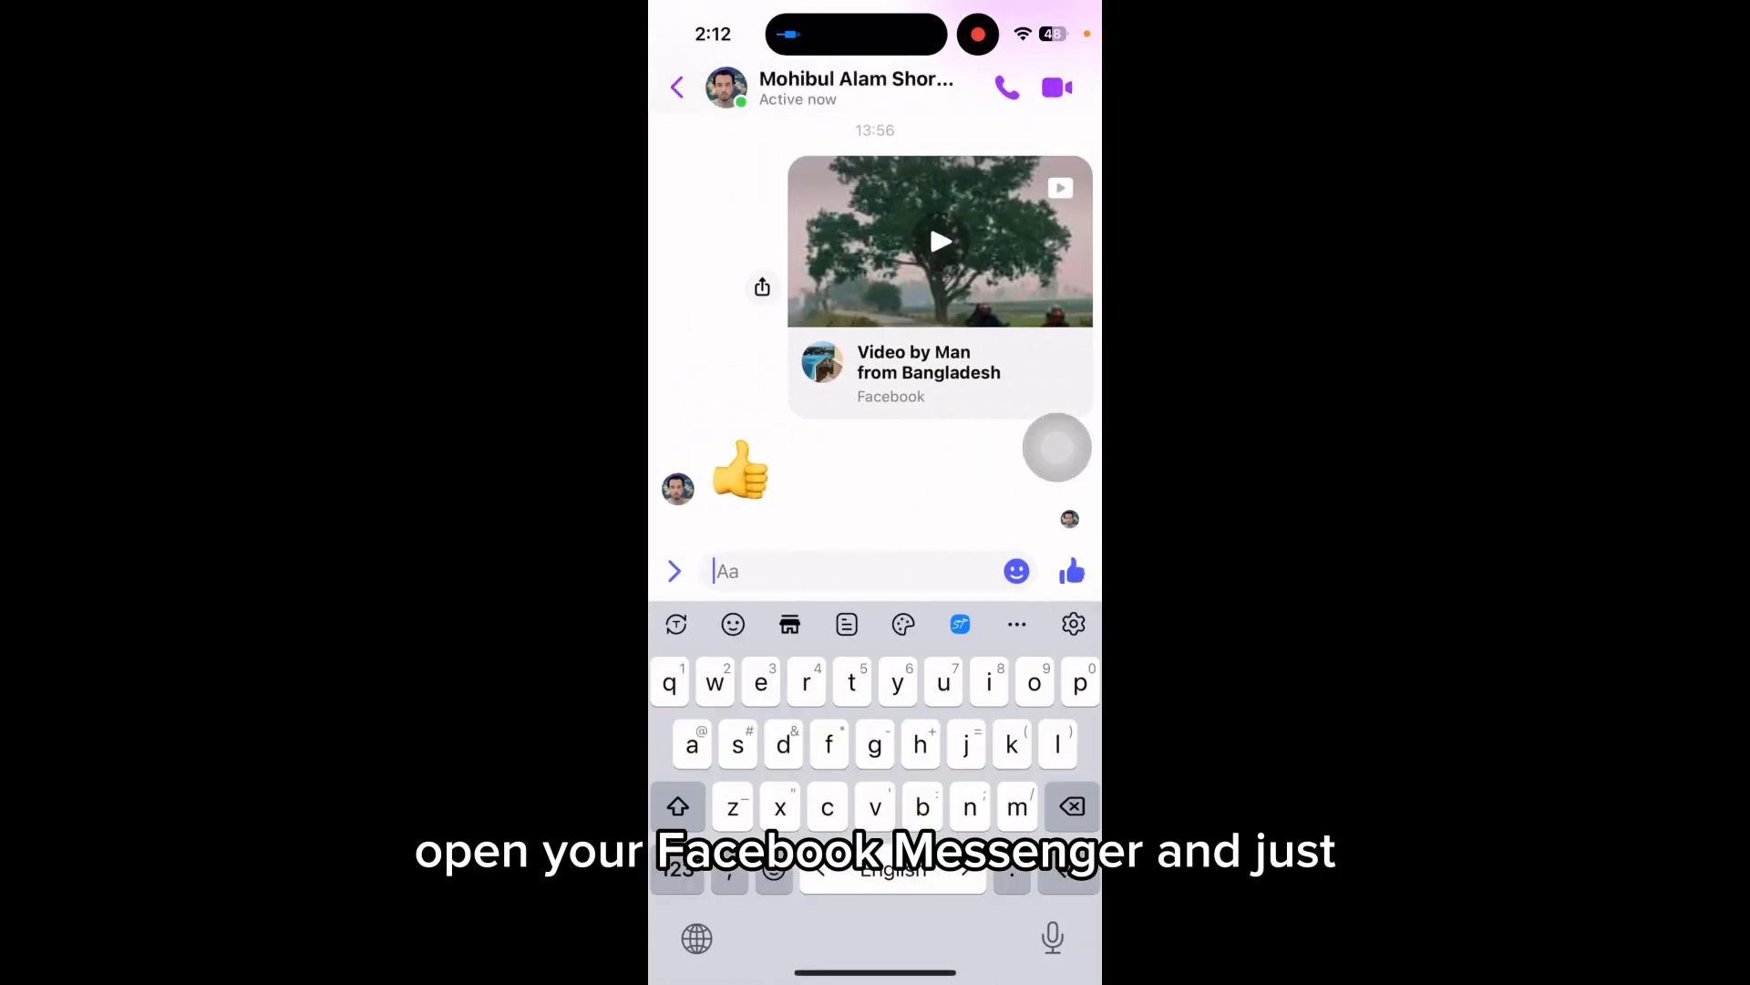
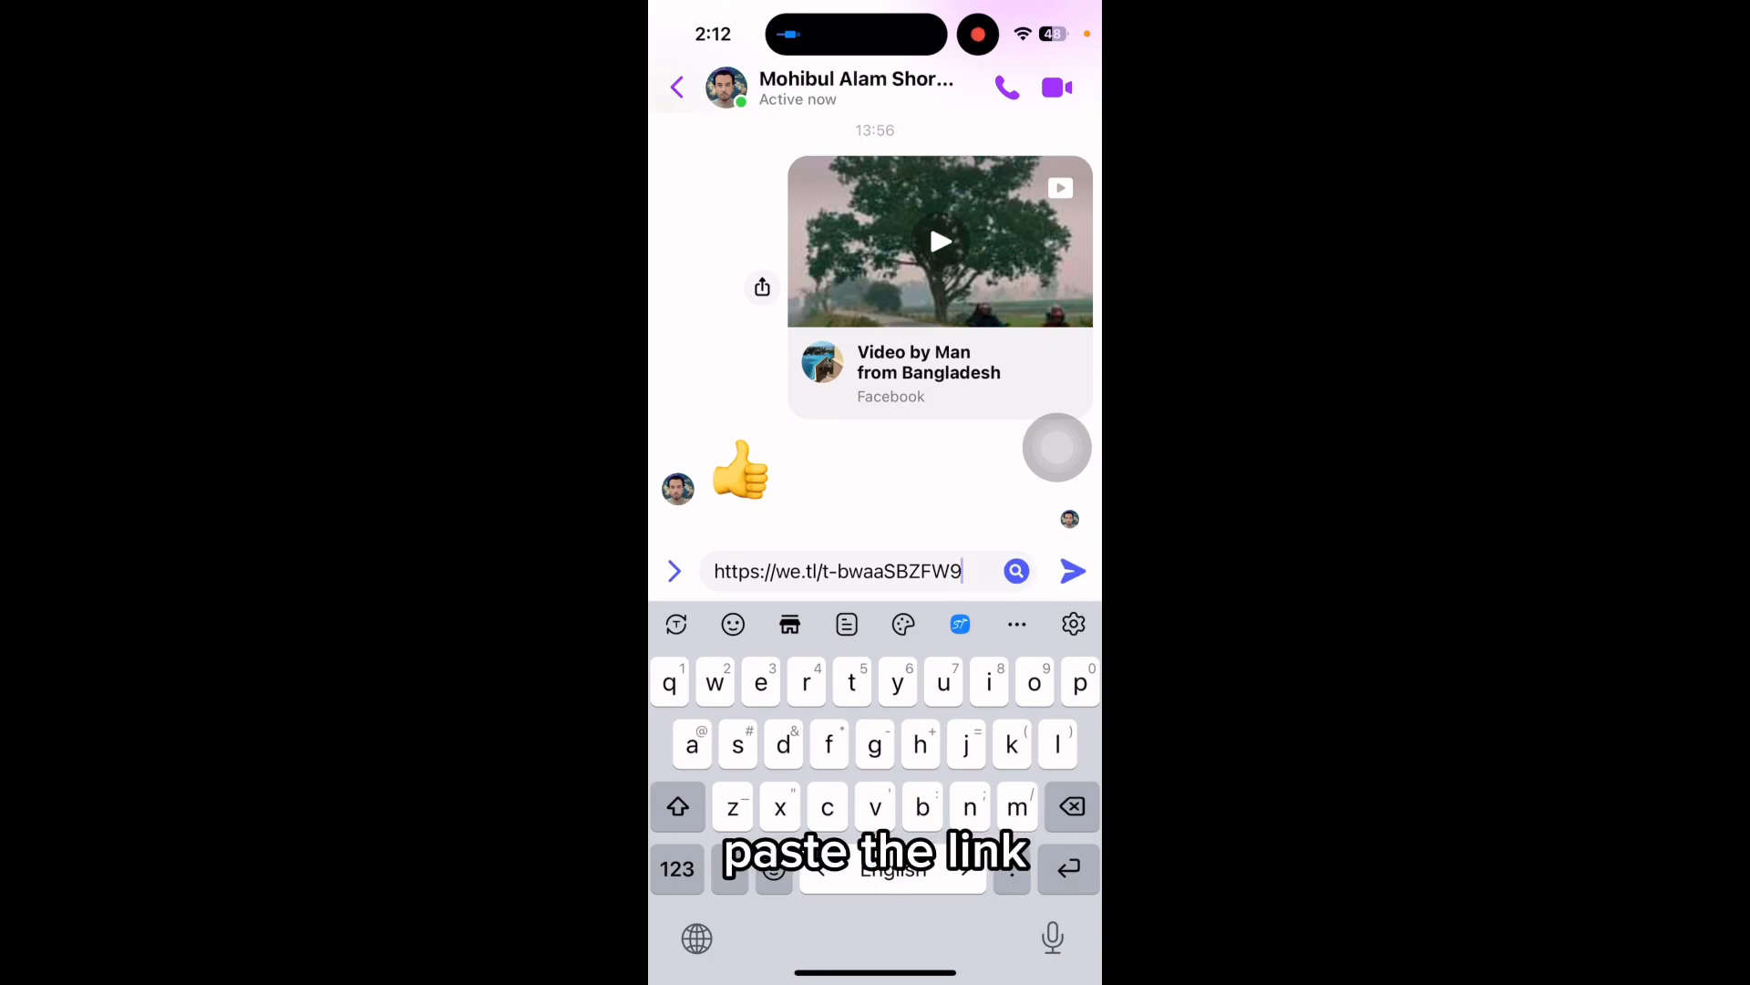
left_click(1070, 571)
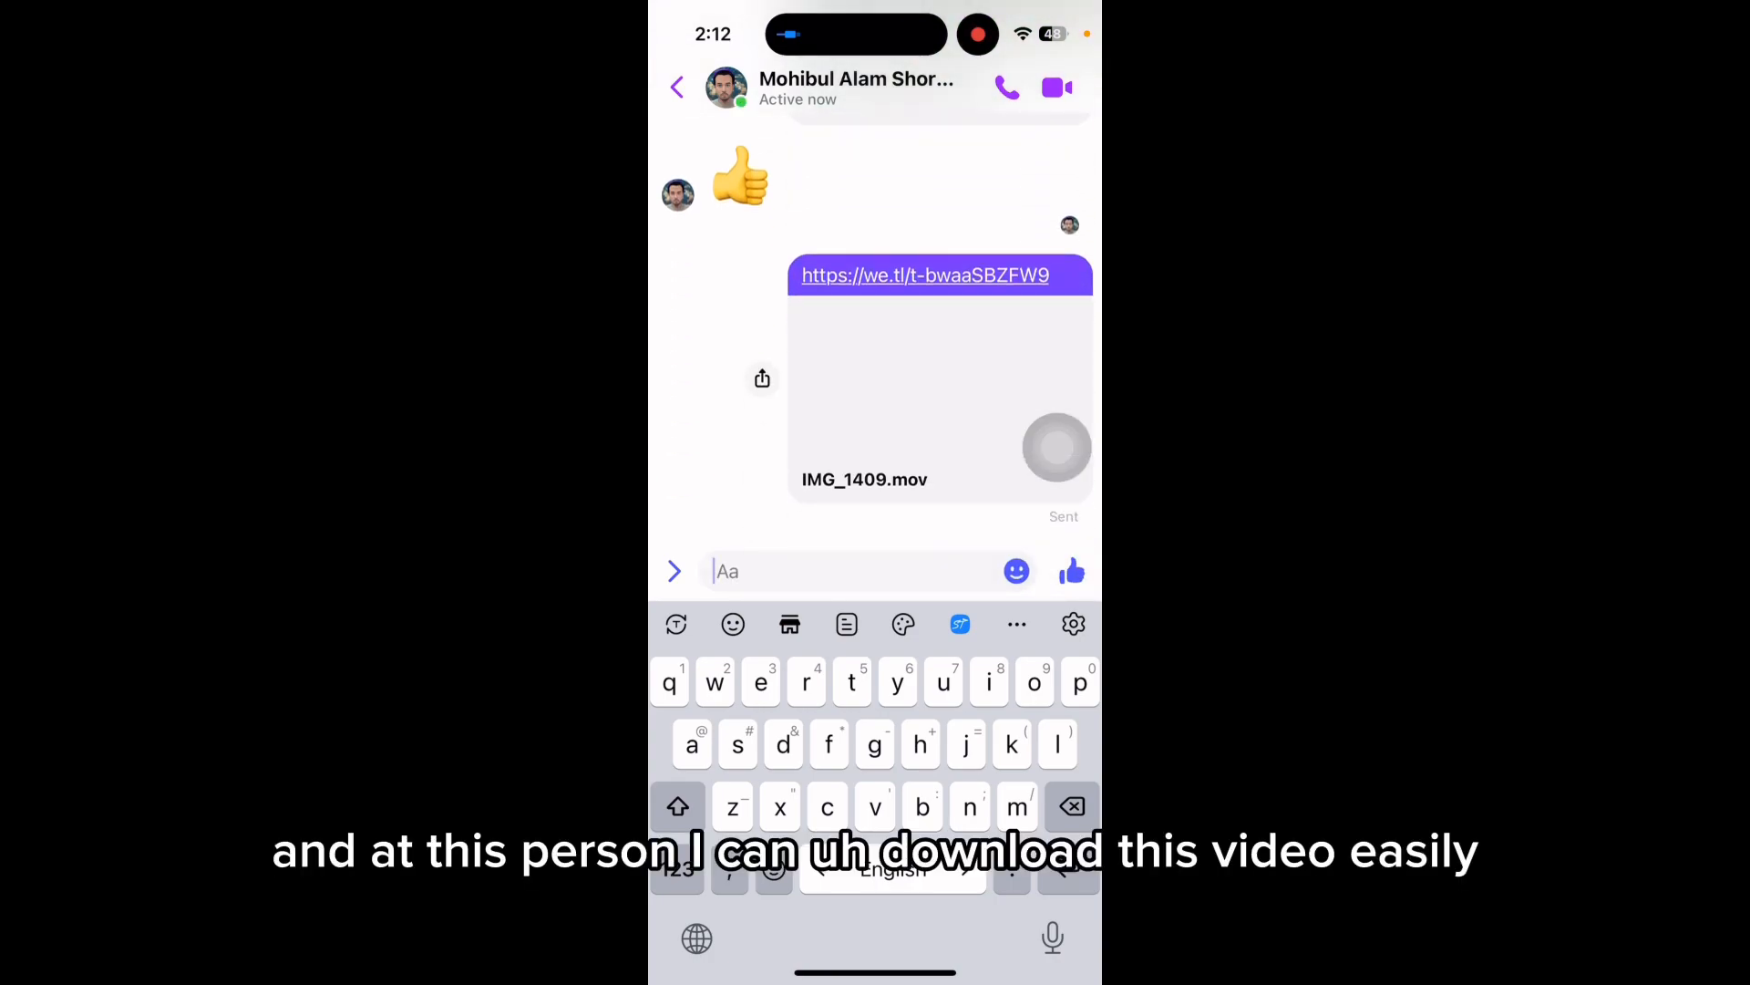
left_click(675, 571)
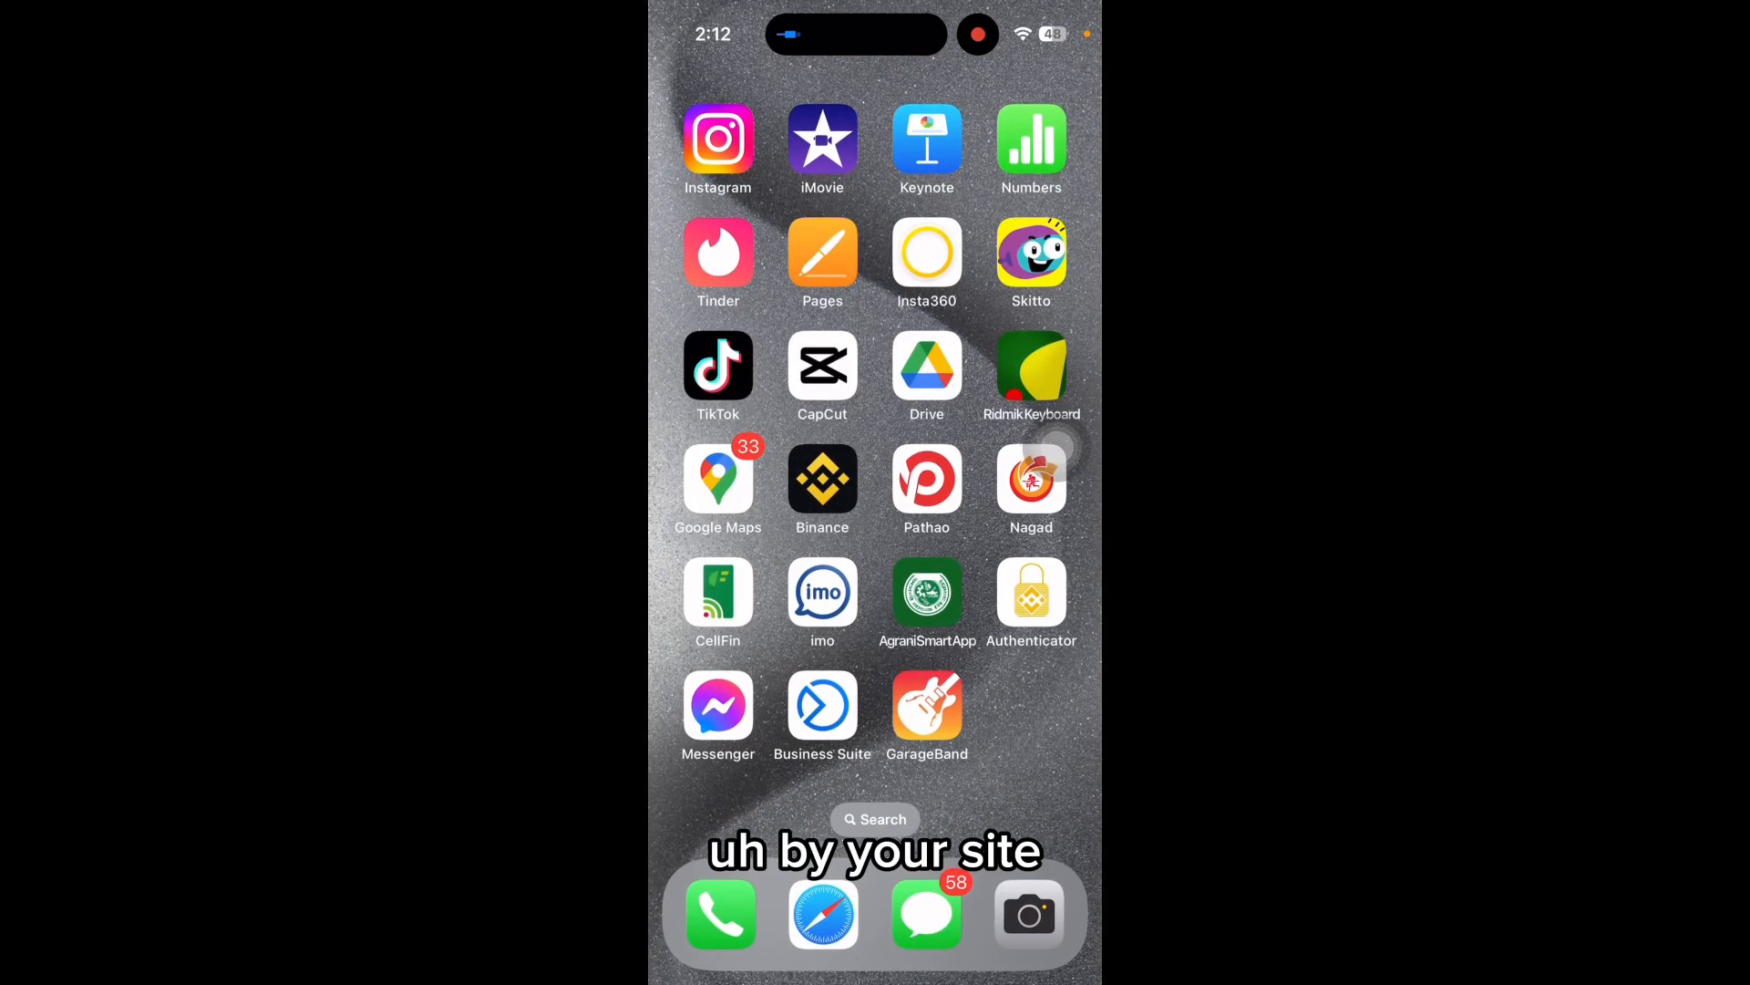
Step: Launch Google Drive from the home screen and reach the My Drive list
left_click(926, 364)
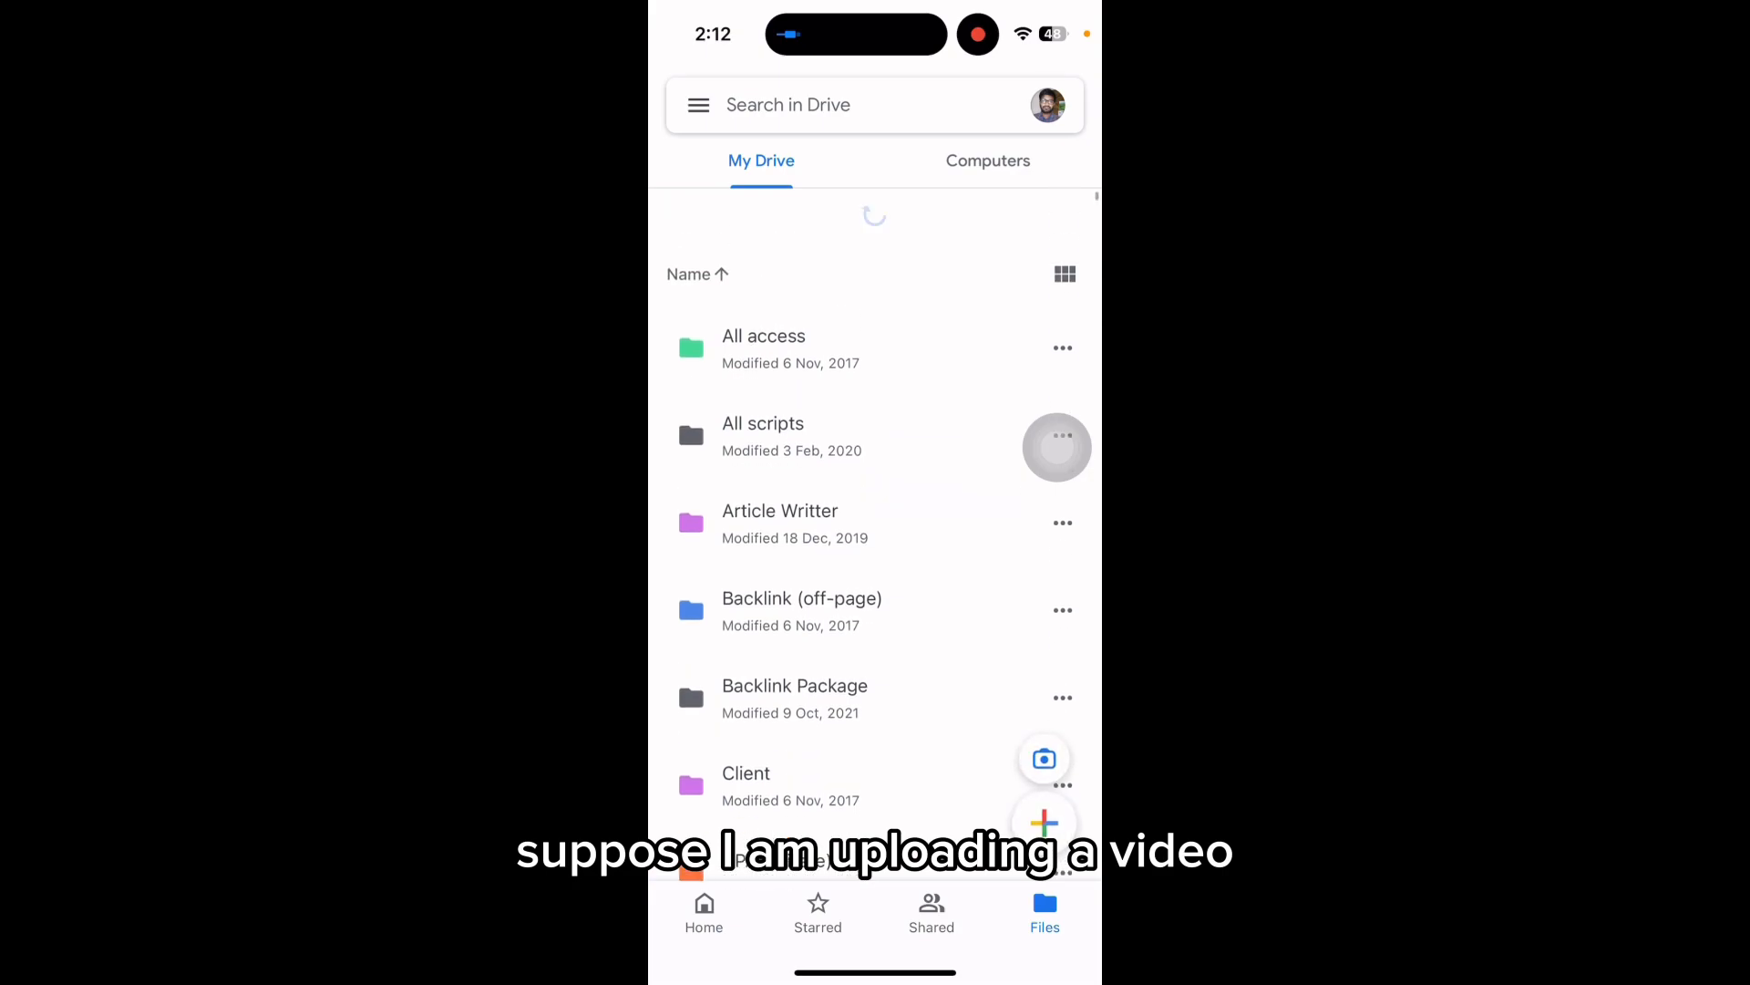
left_click(1044, 824)
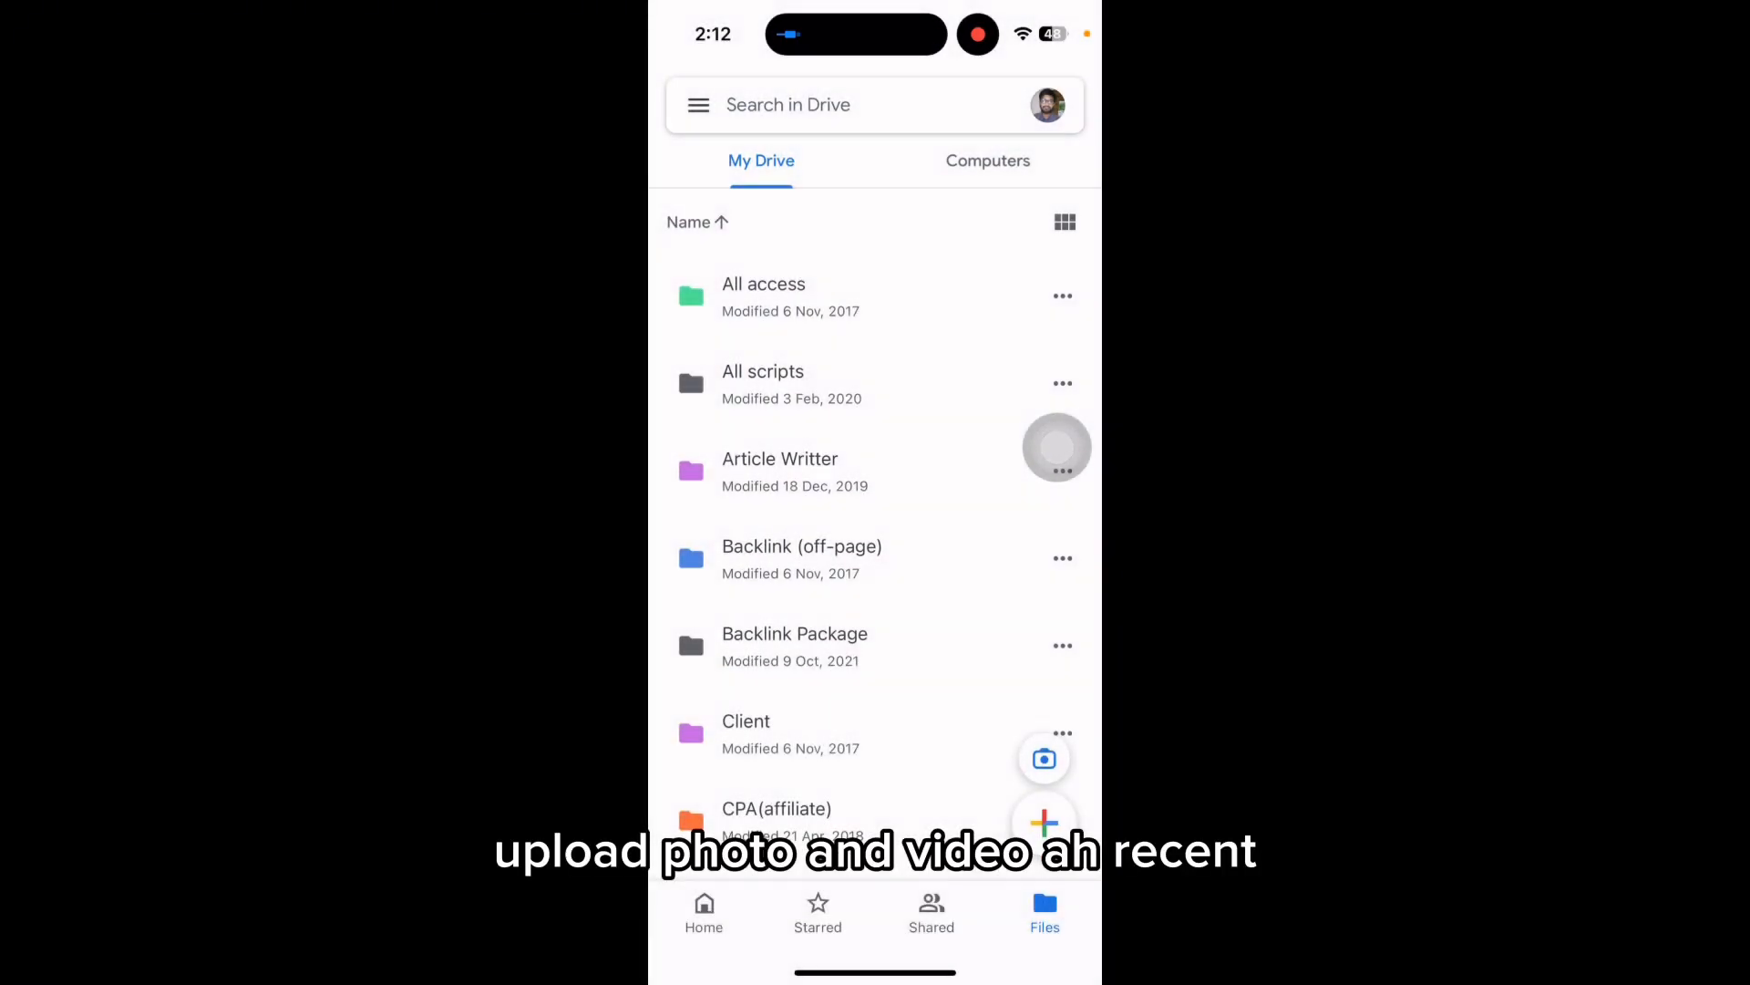
Step: Upload a video from the Recents album to My Drive
left_click(1044, 760)
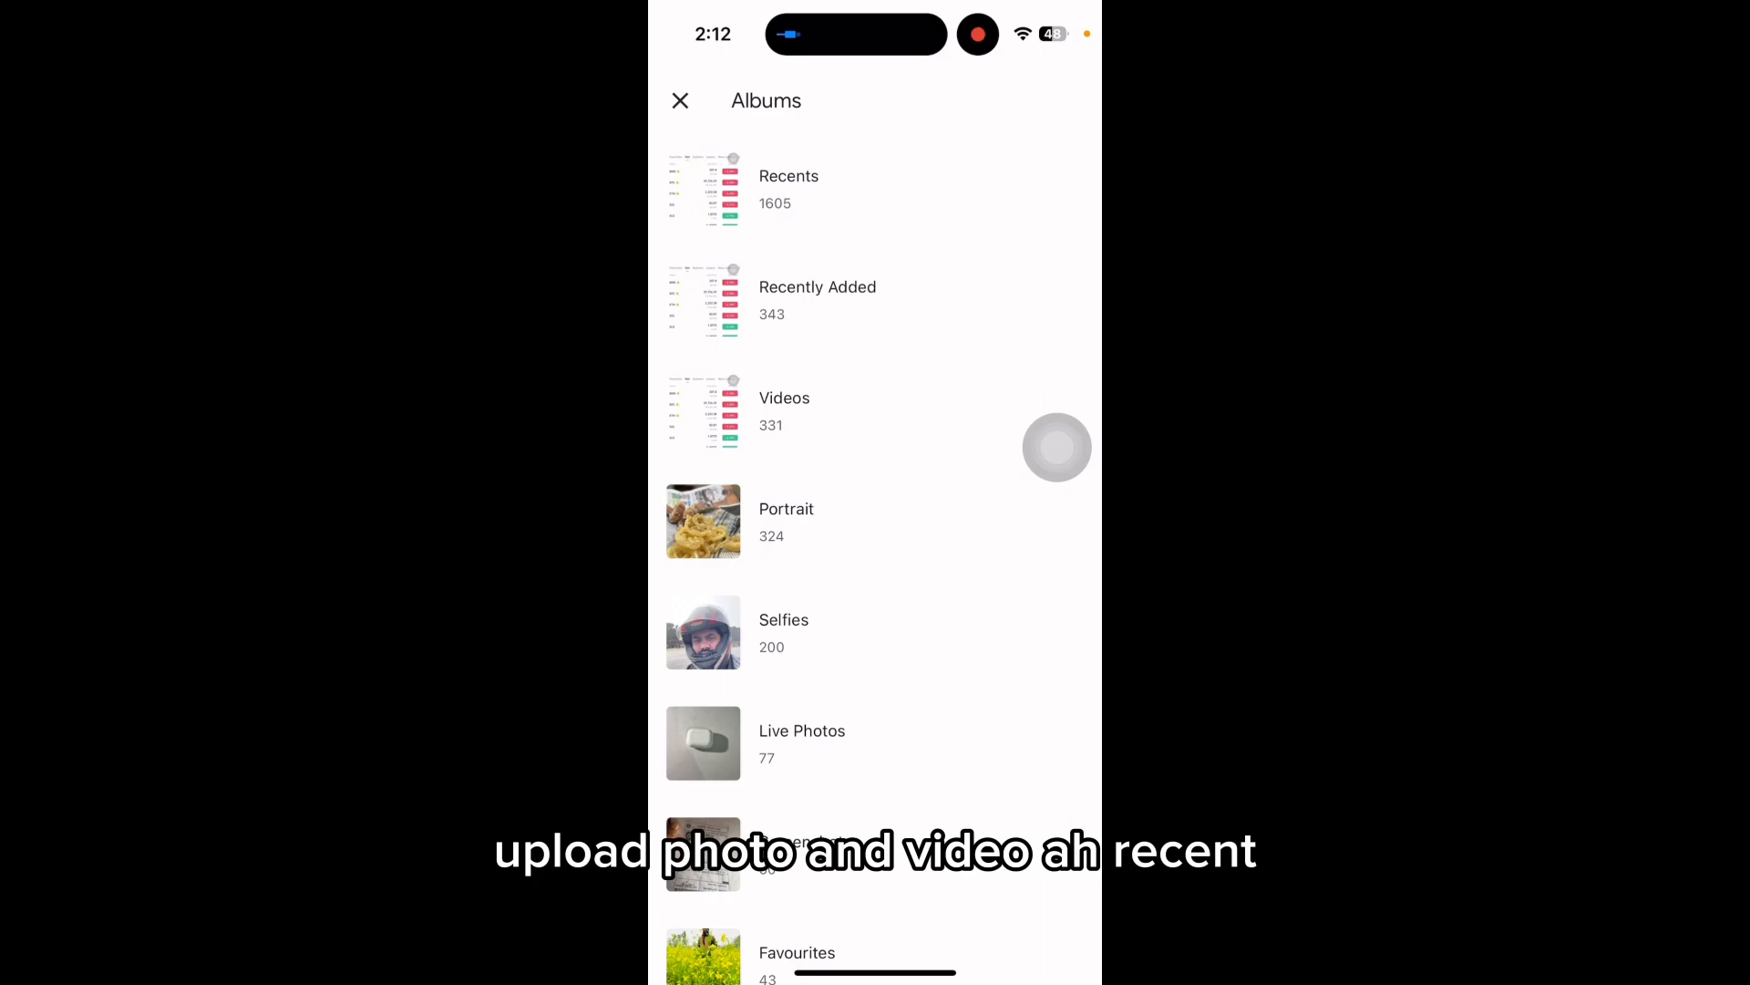
left_click(788, 189)
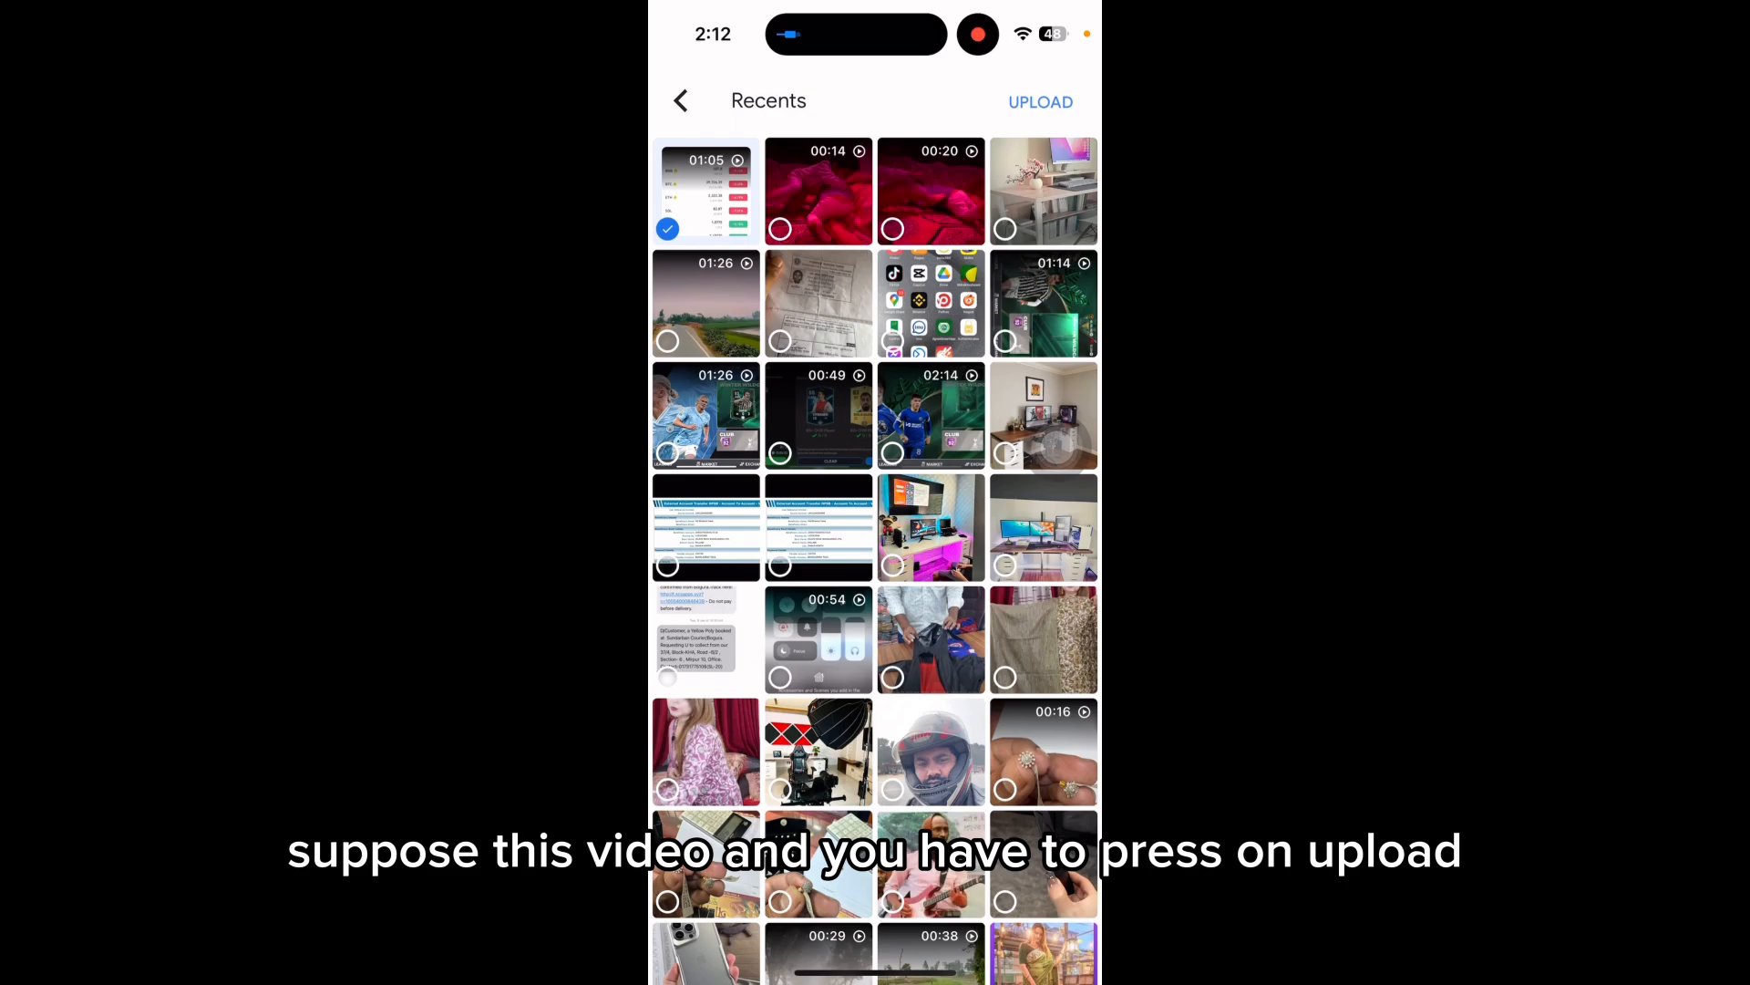
left_click(1039, 101)
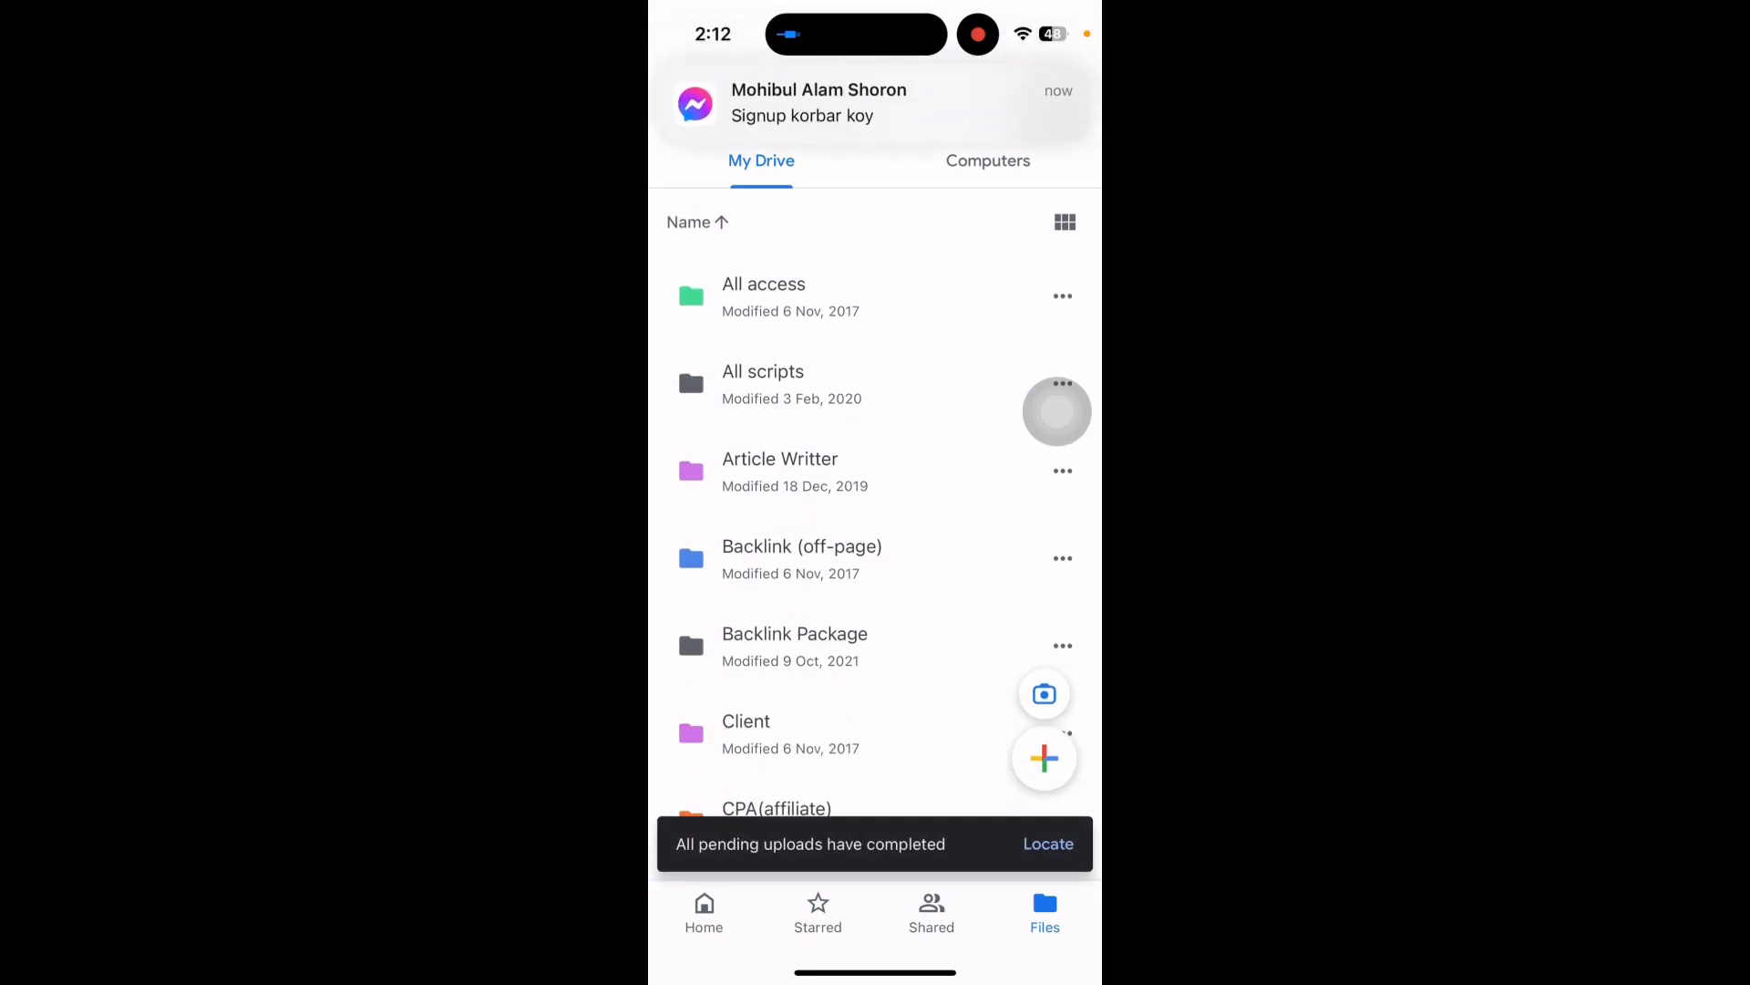
scroll("down", 3)
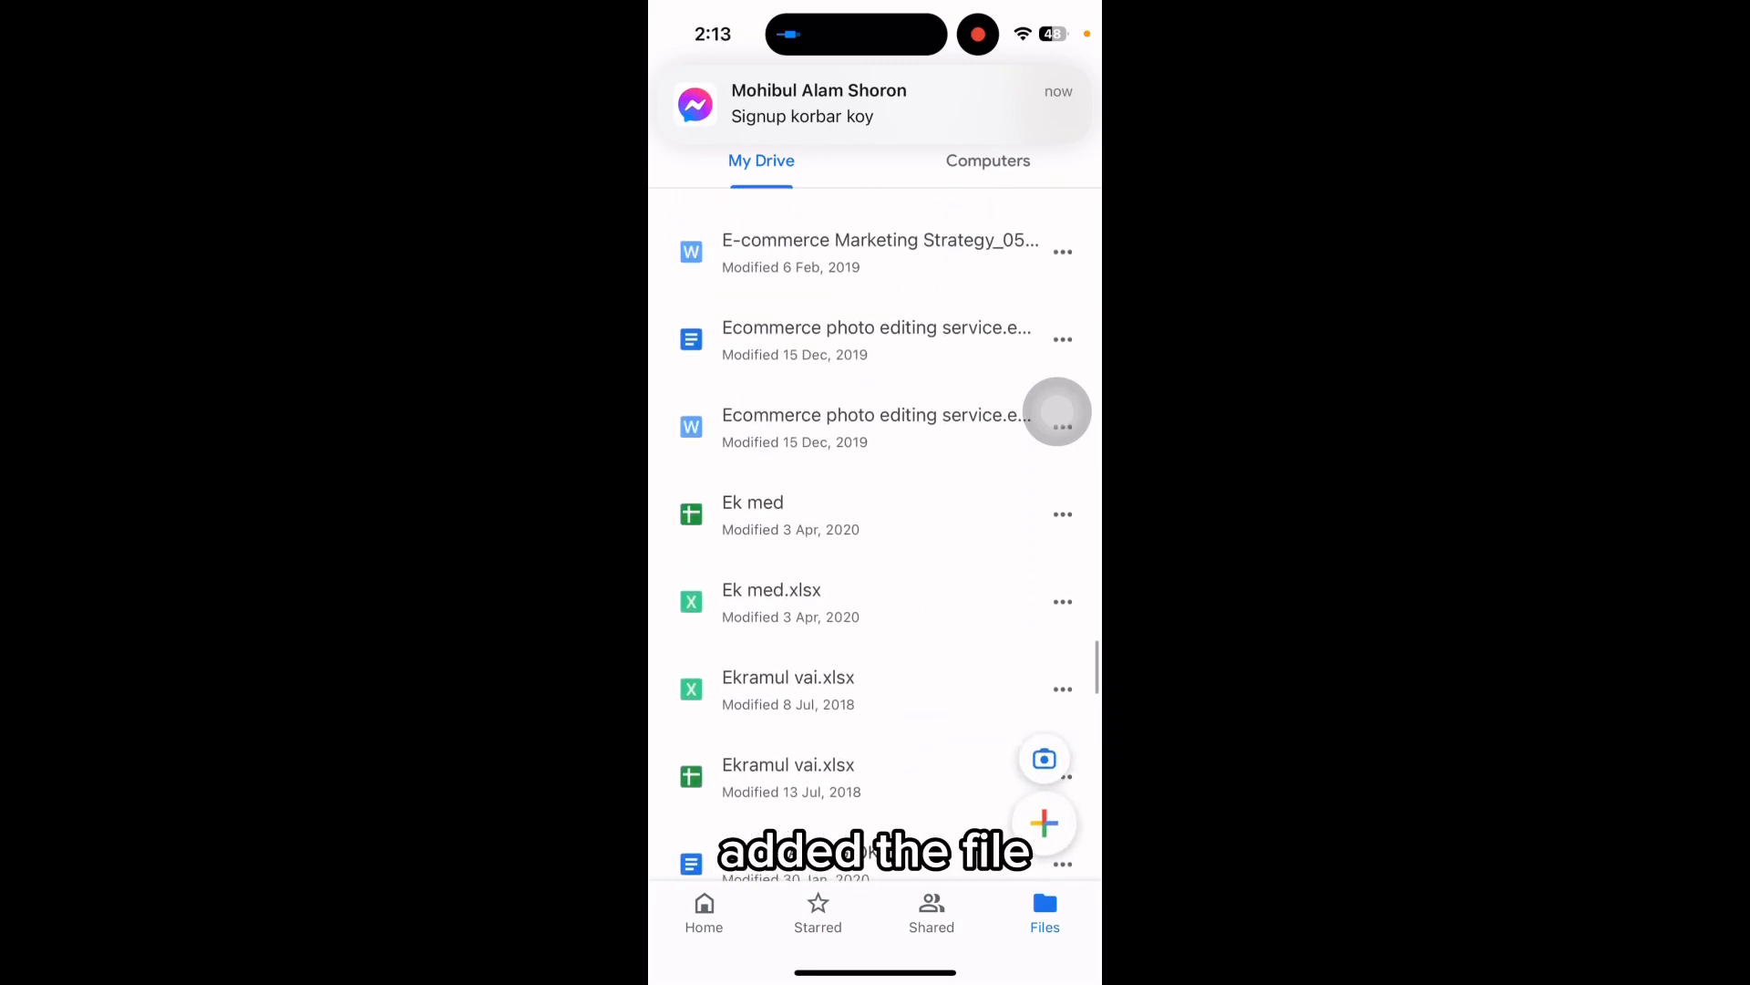
scroll("up", 3)
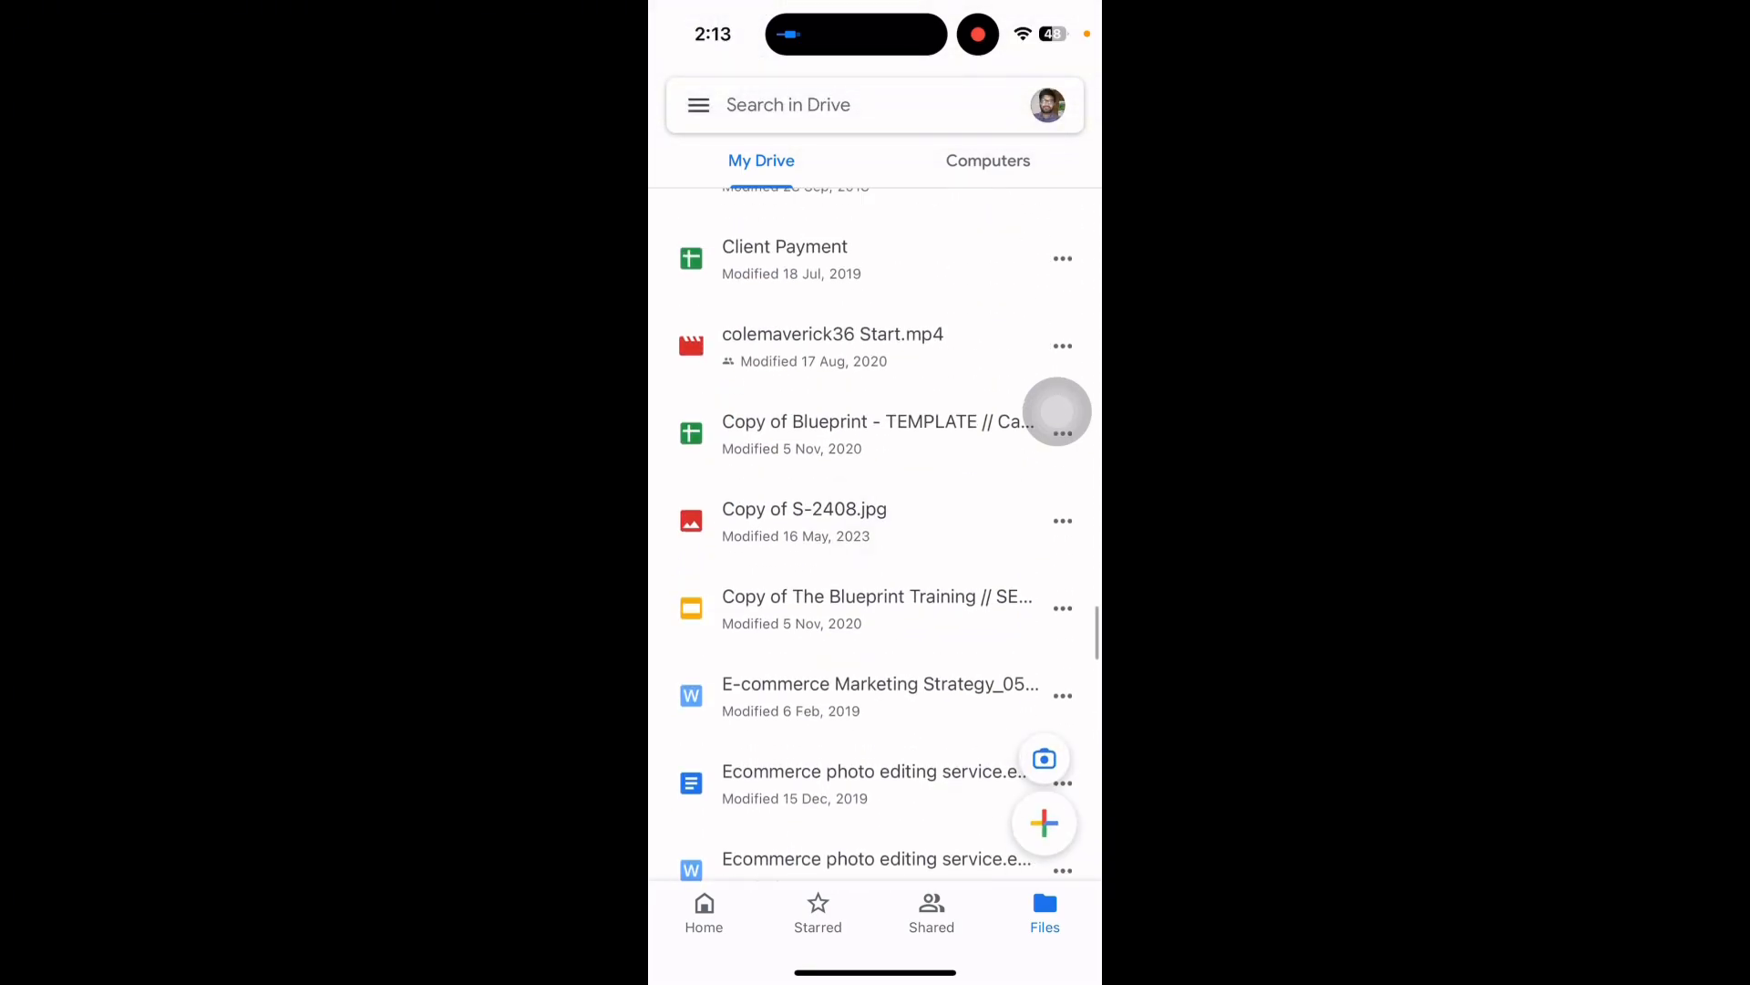
left_click(1062, 345)
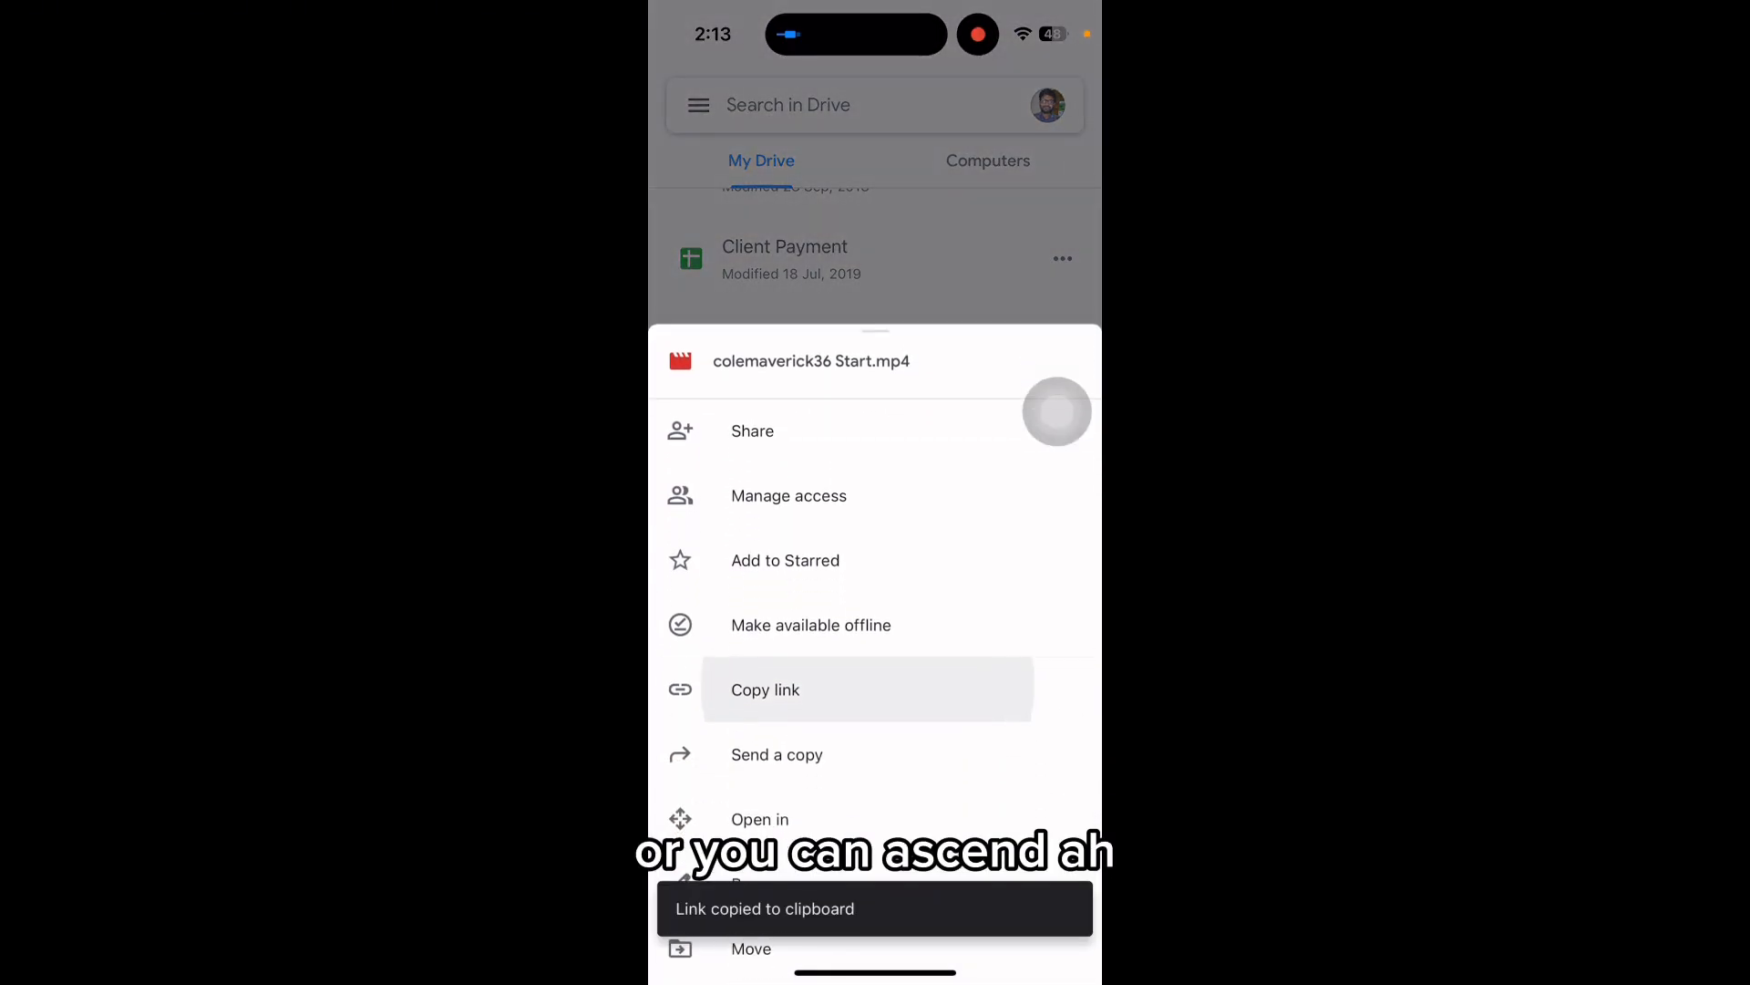
left_click(776, 754)
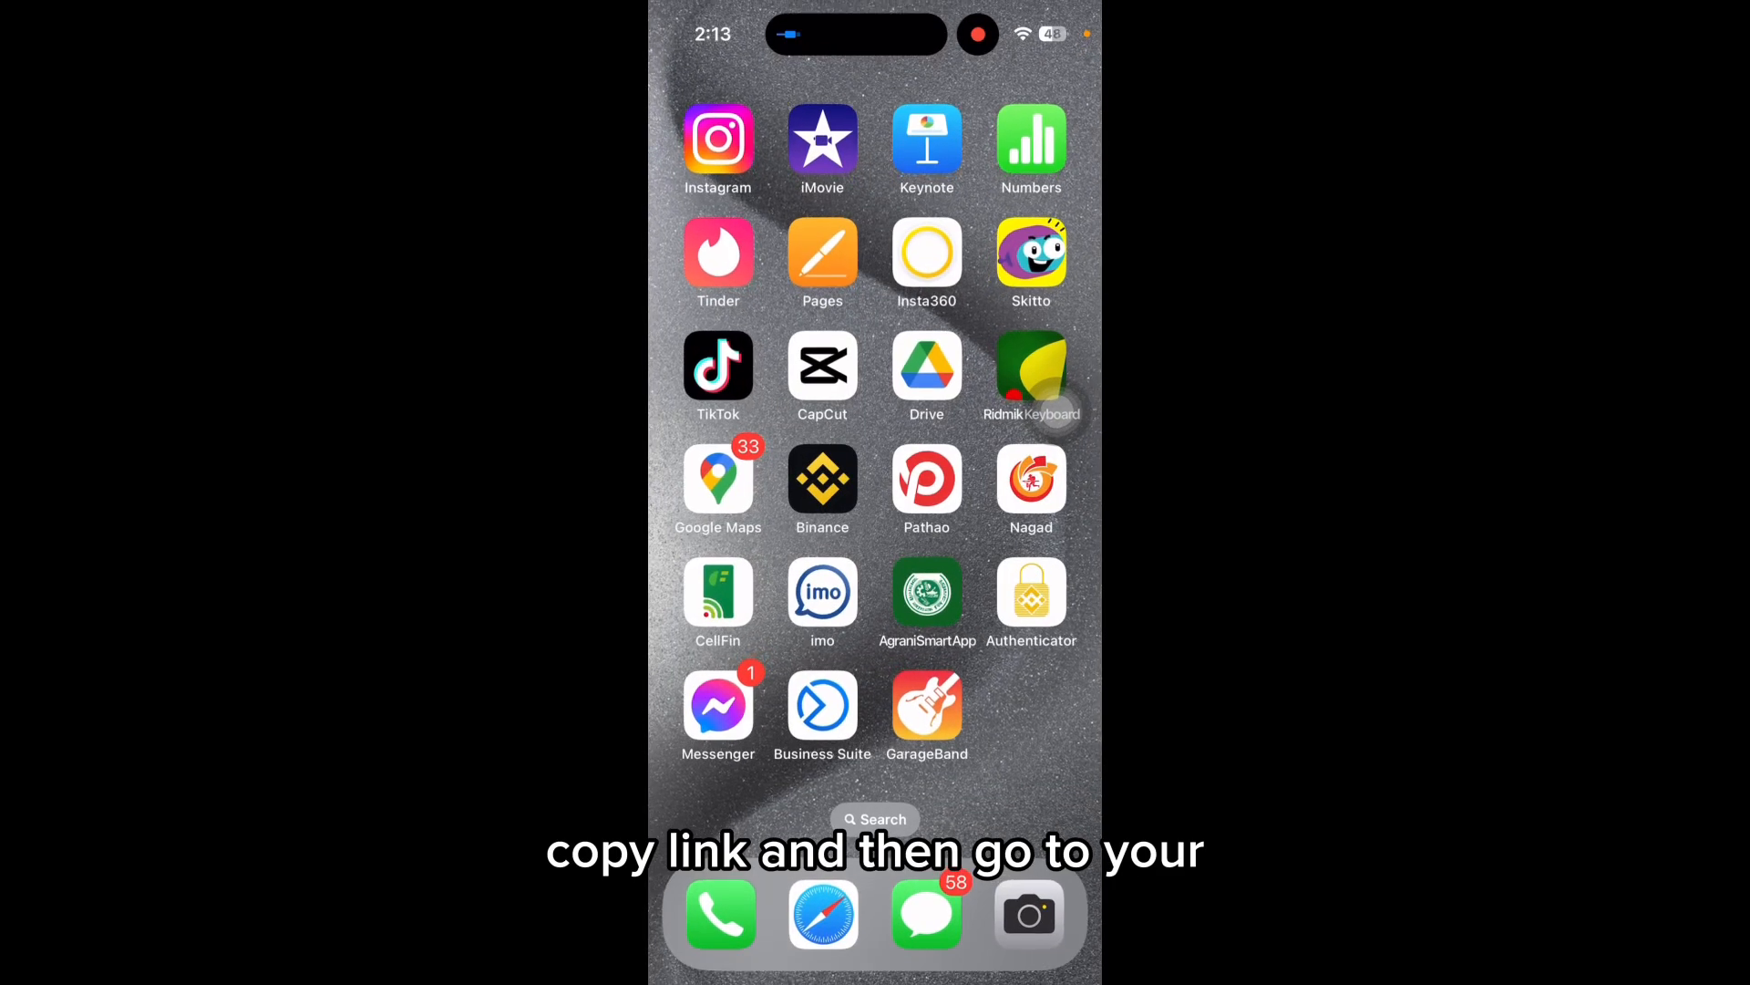
left_click(717, 704)
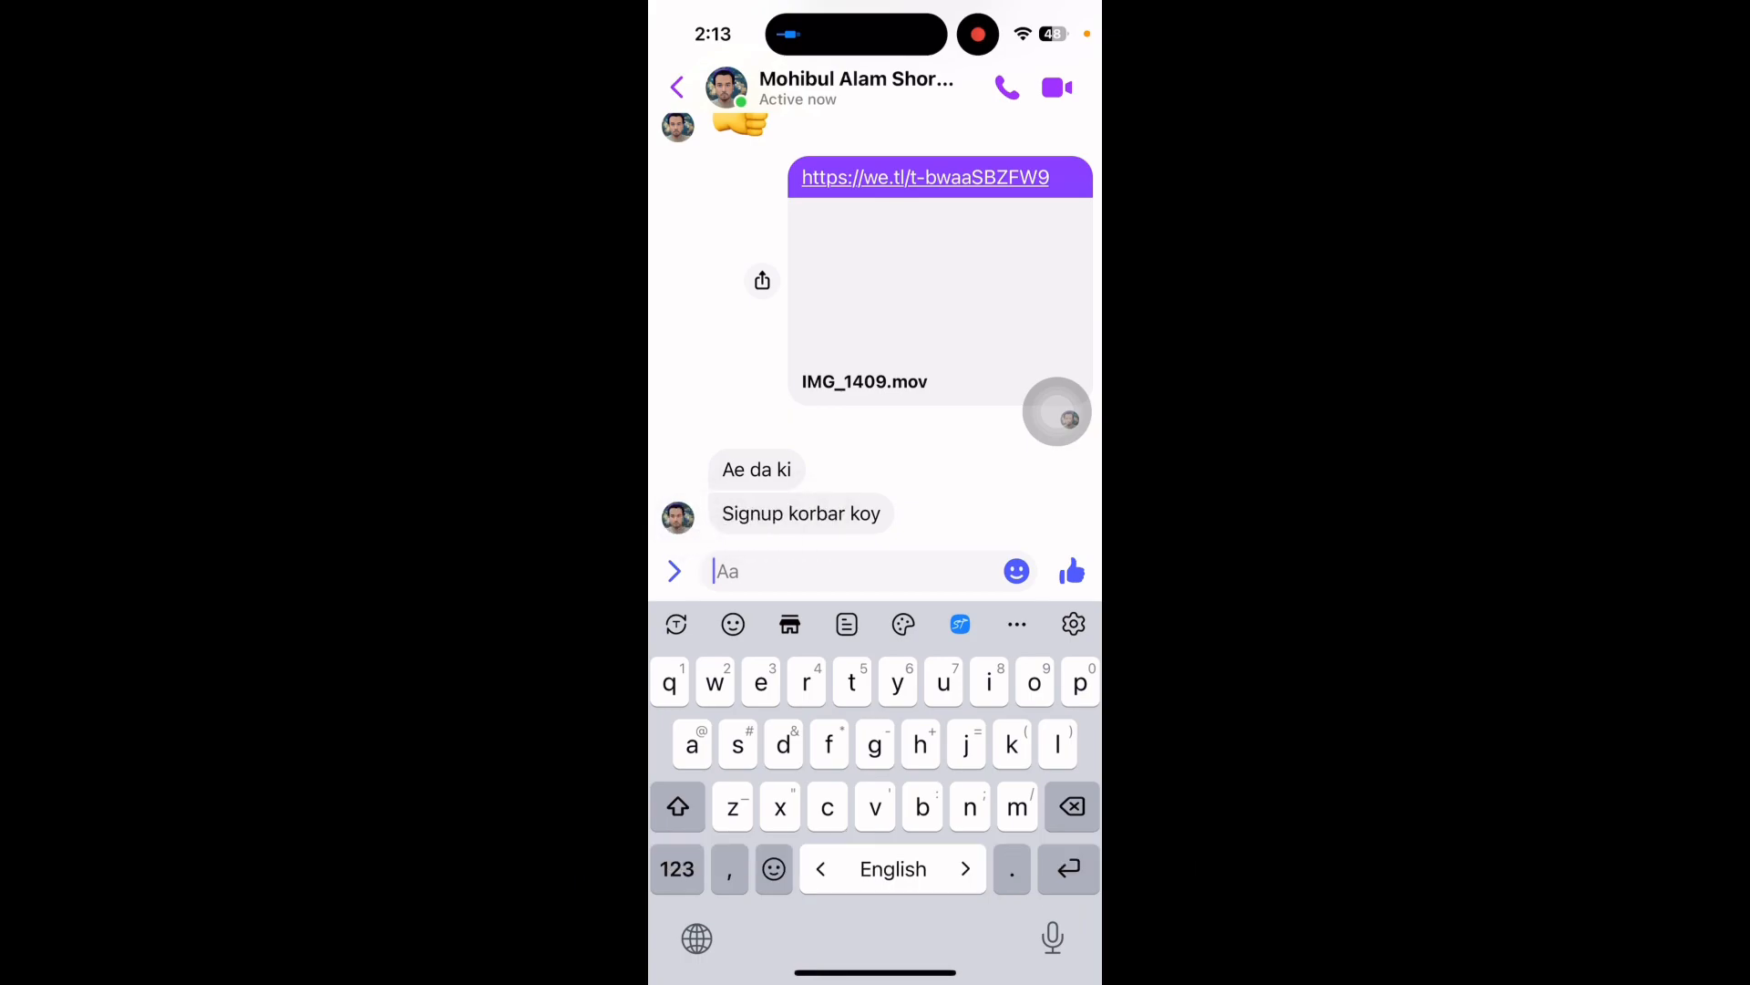
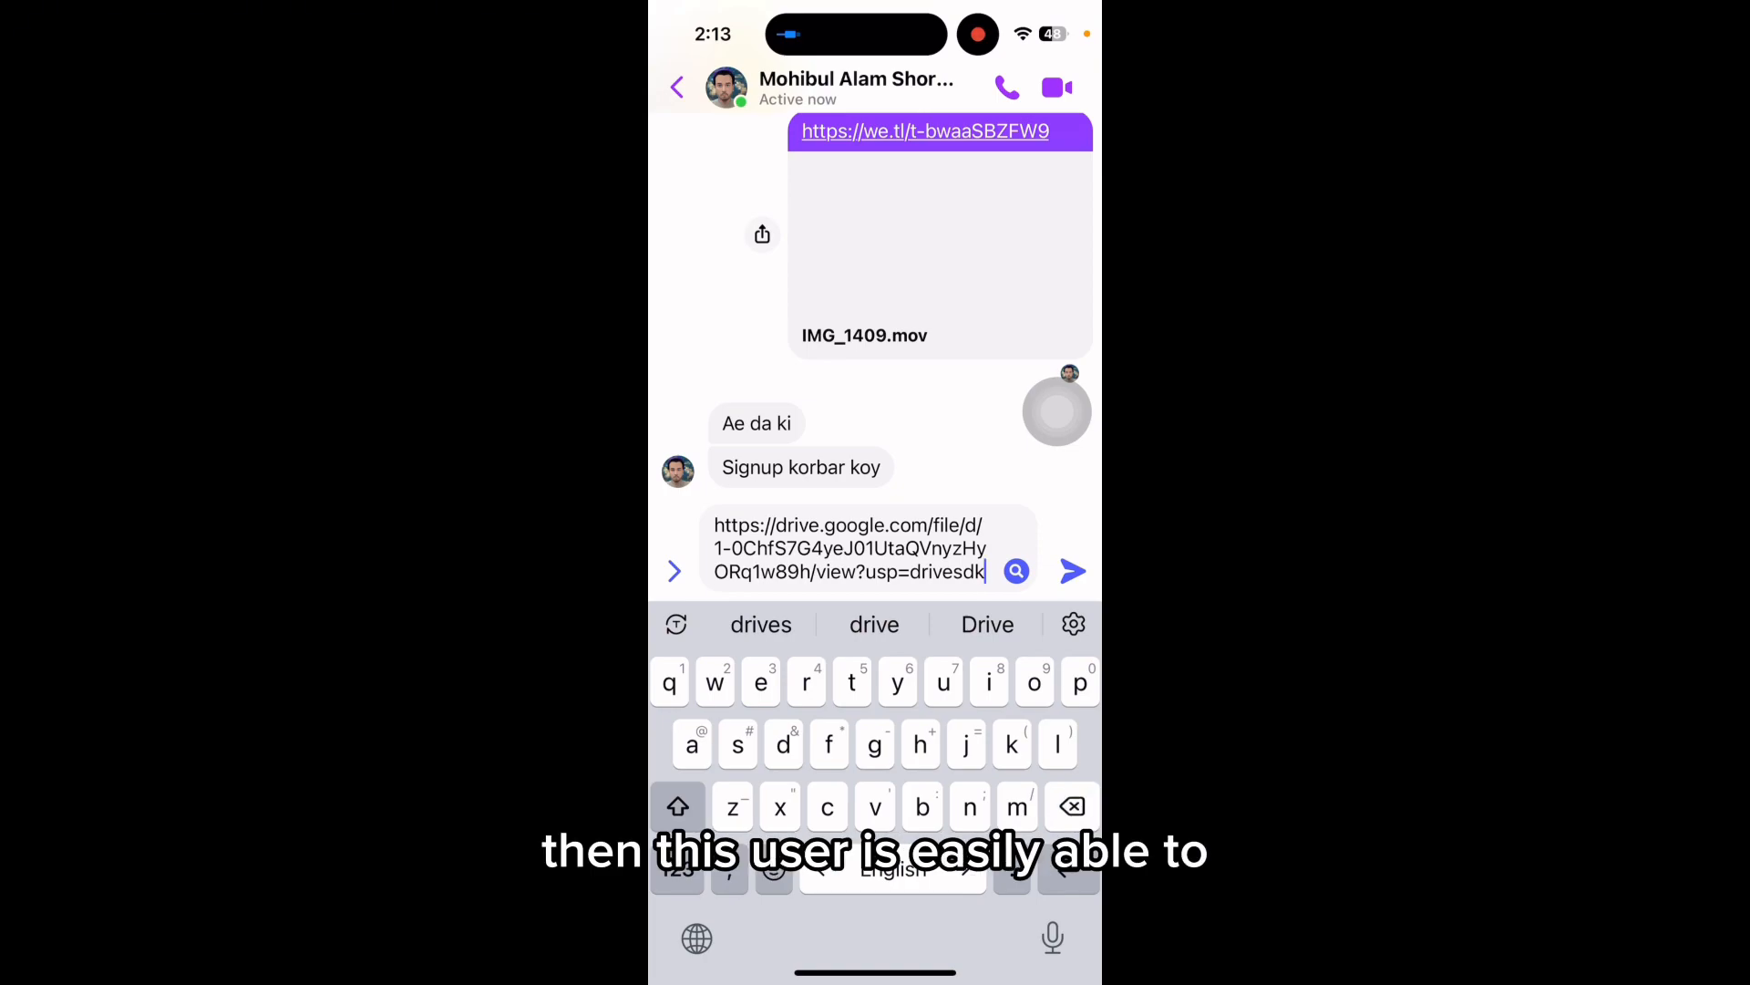
left_click(1070, 806)
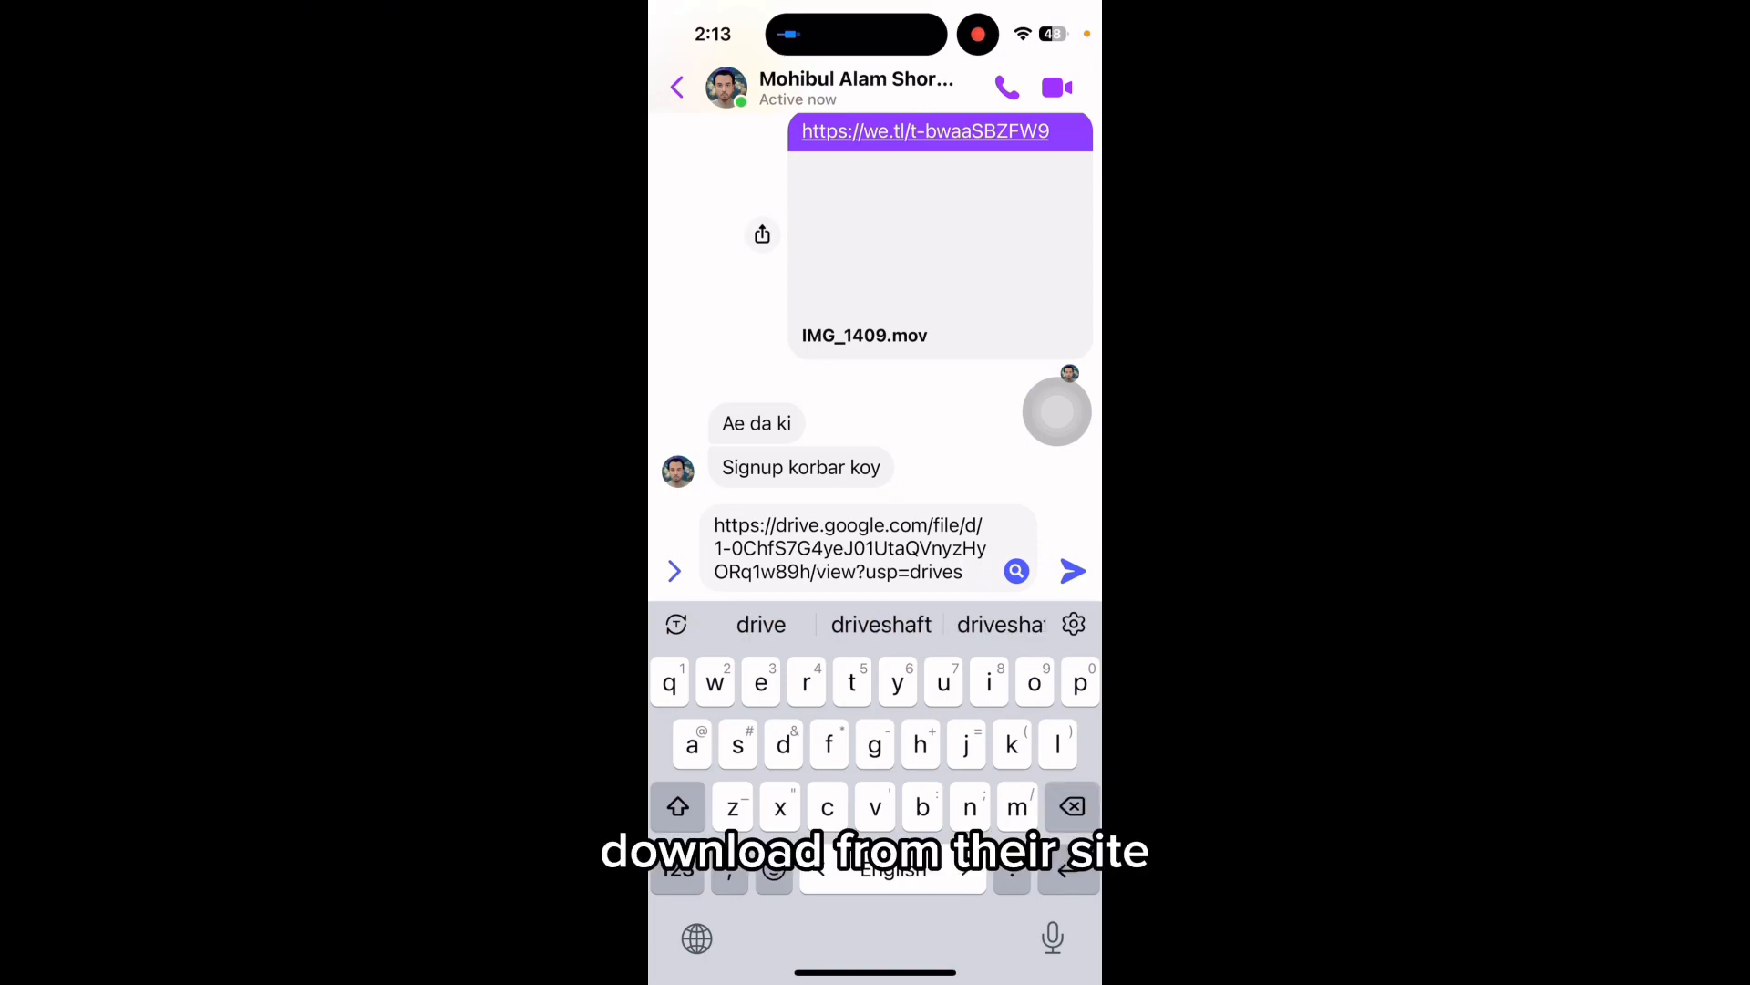